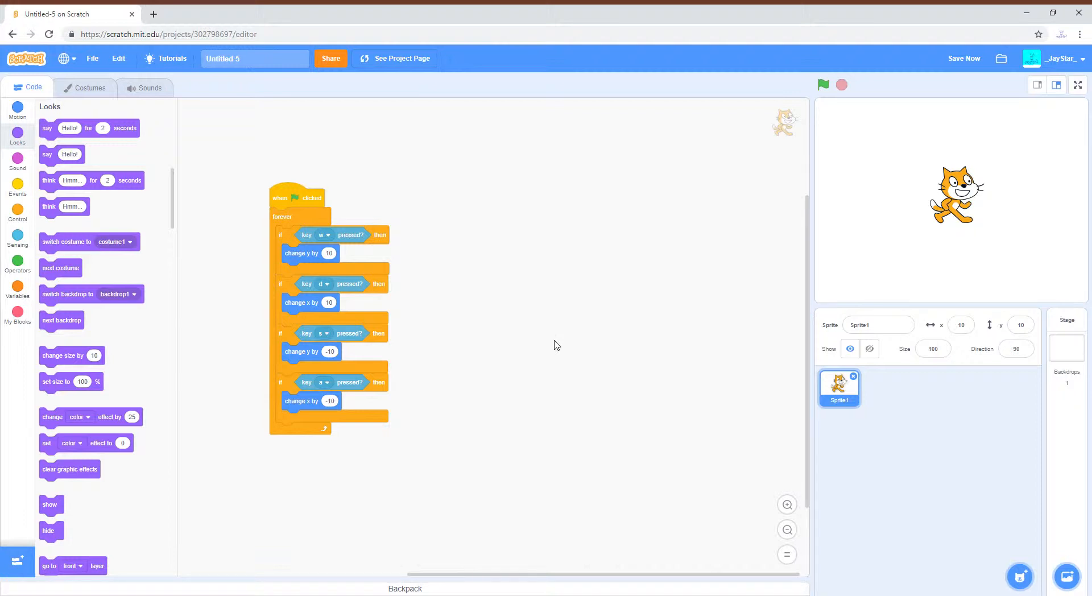
mouse_move(526, 341)
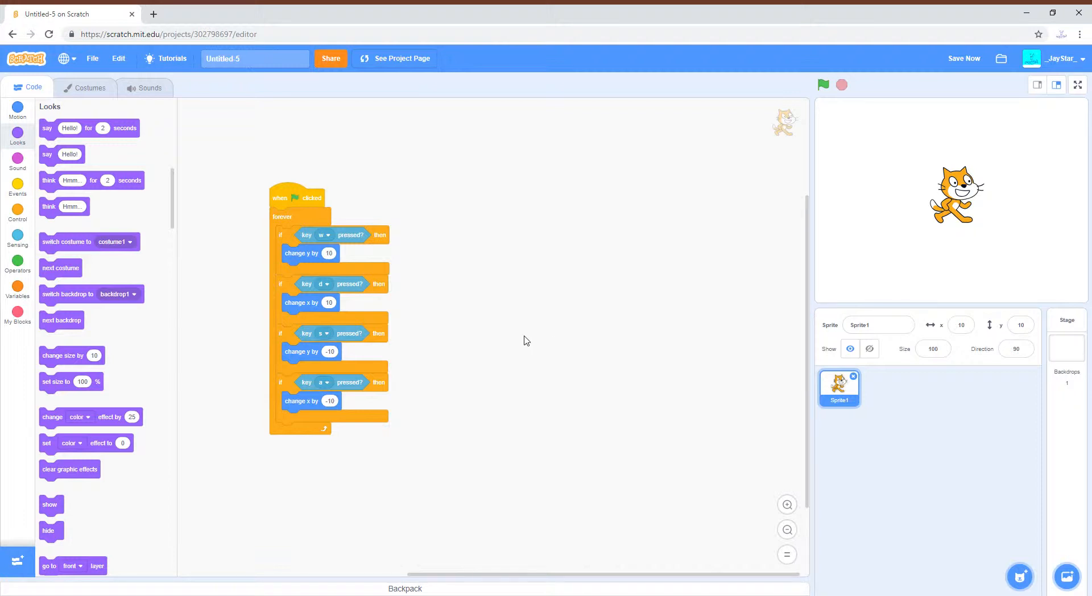
mouse_move(543, 329)
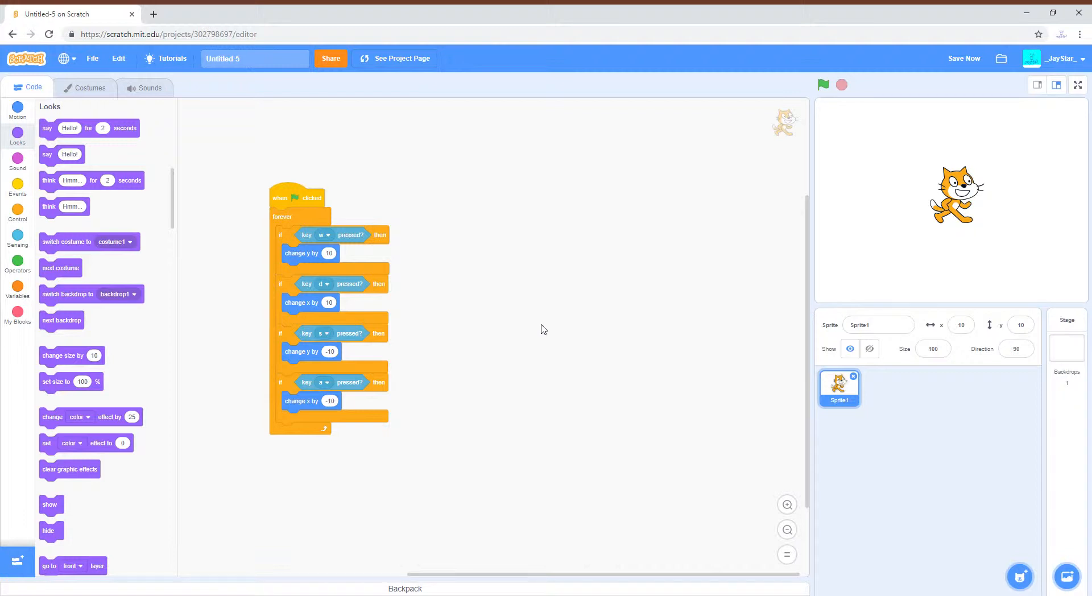
mouse_move(499, 355)
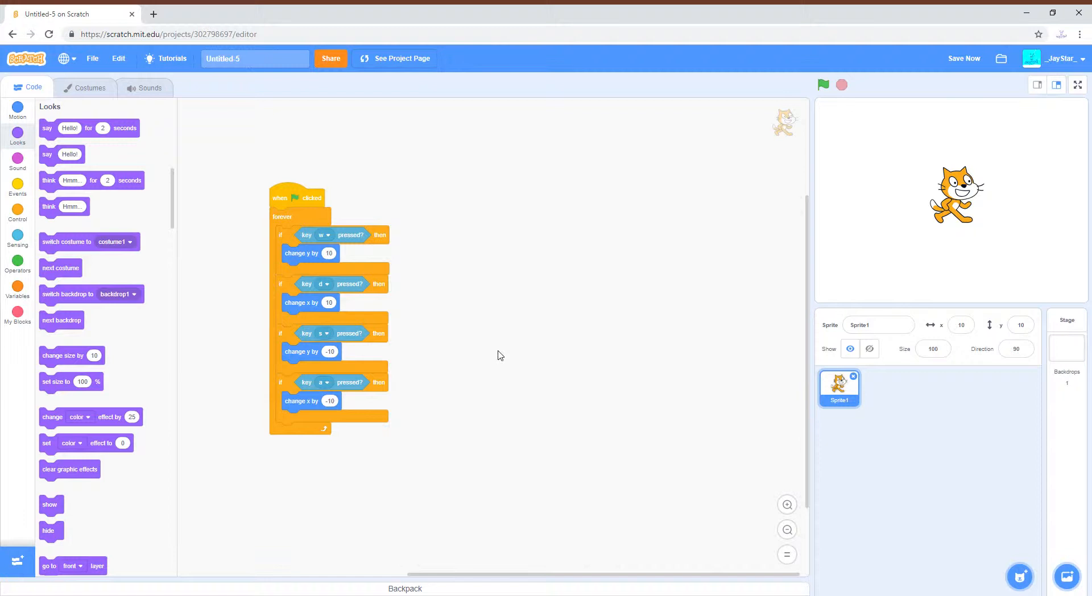
mouse_move(487, 356)
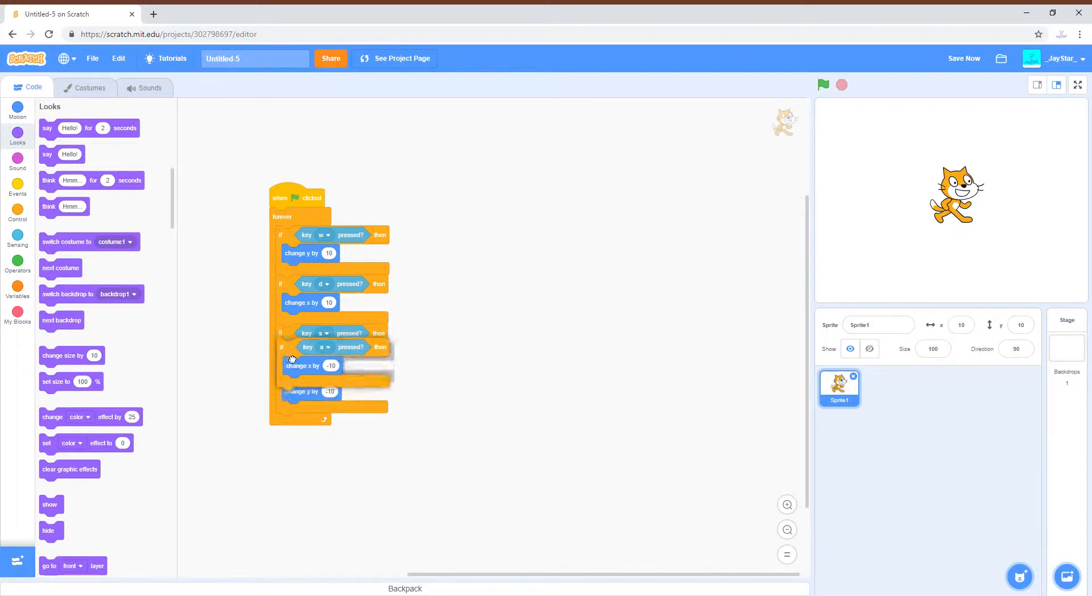
Delete the cat's 'key s pressed' block and switch the w key check to space.
left_click_drag(307, 332, 605, 289)
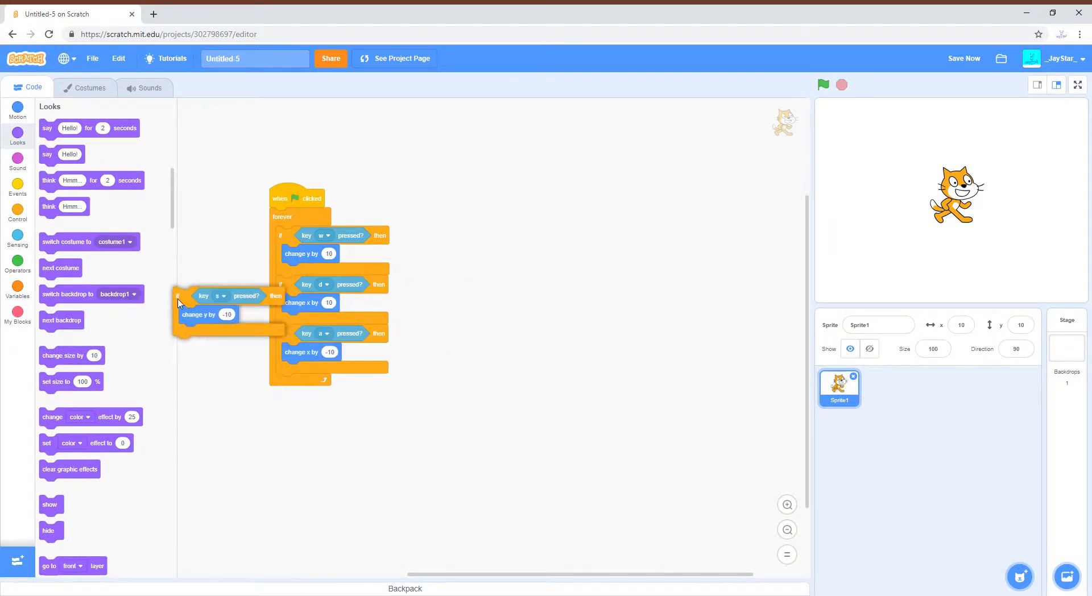
left_click_drag(212, 296, 230, 317)
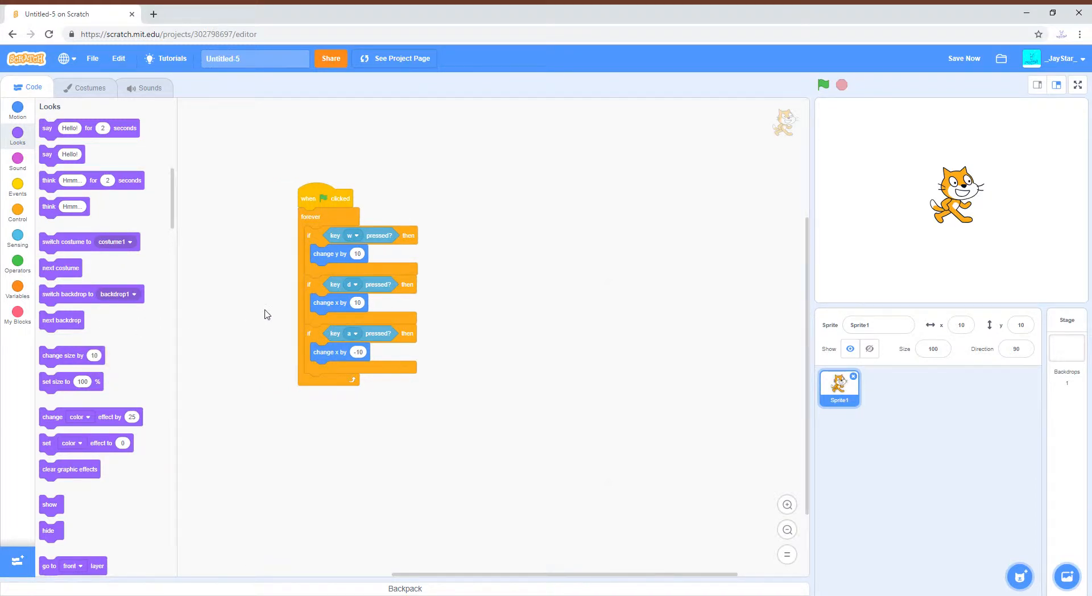
mouse_move(341, 285)
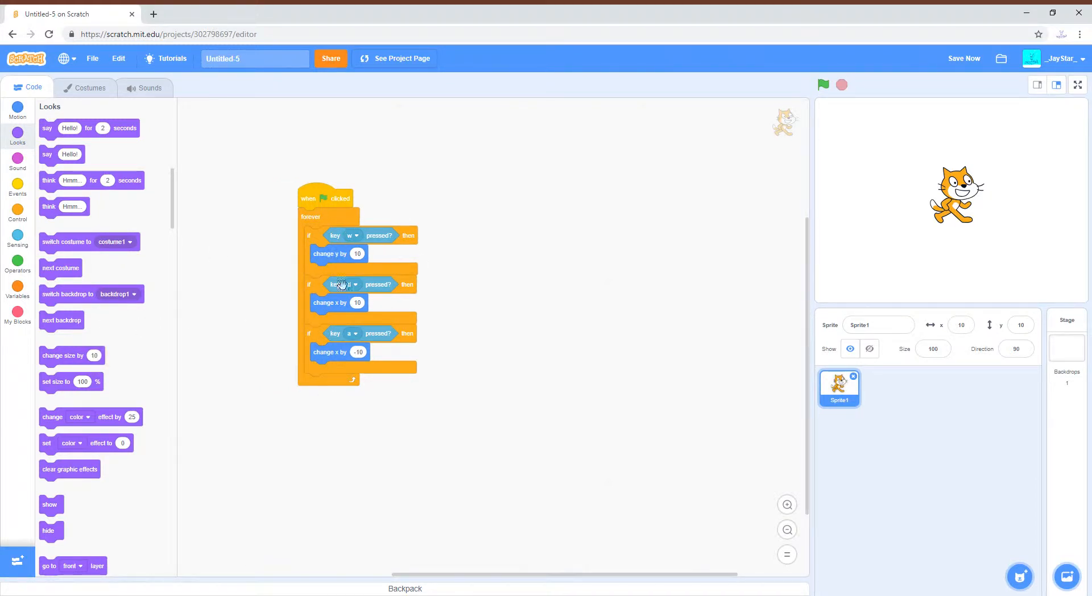
left_click(343, 284)
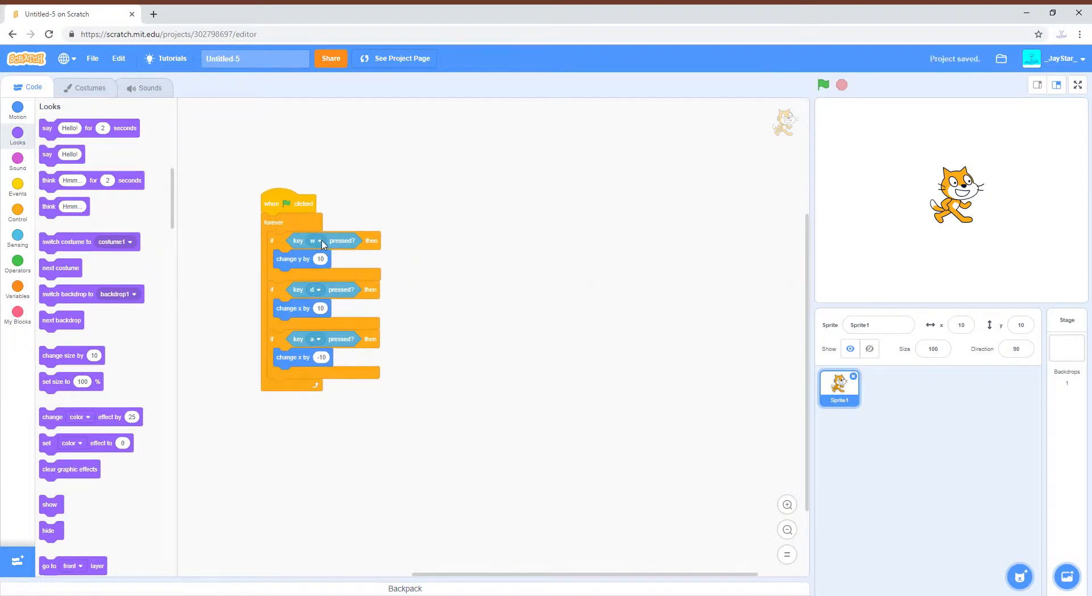
left_click(320, 240)
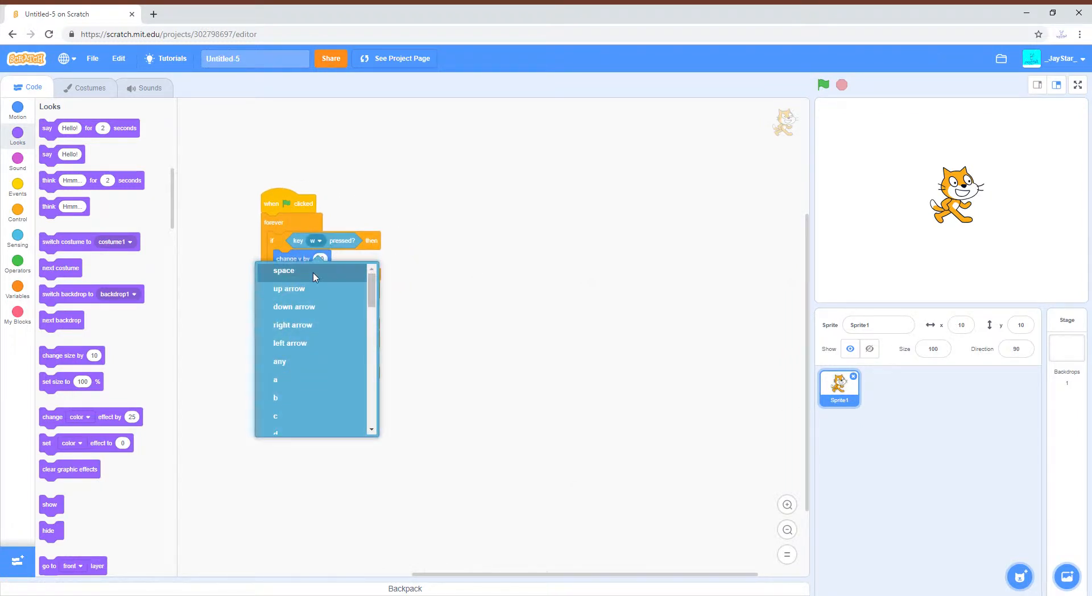
left_click(284, 270)
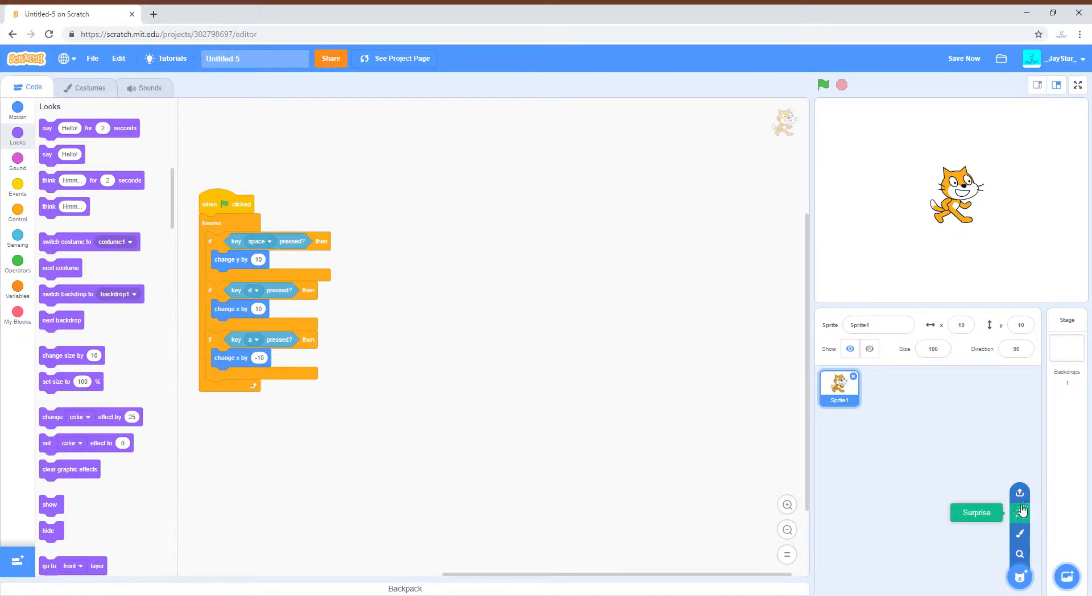
Paint a new sprite with a purple line across the lower canvas as ground.
left_click(1018, 512)
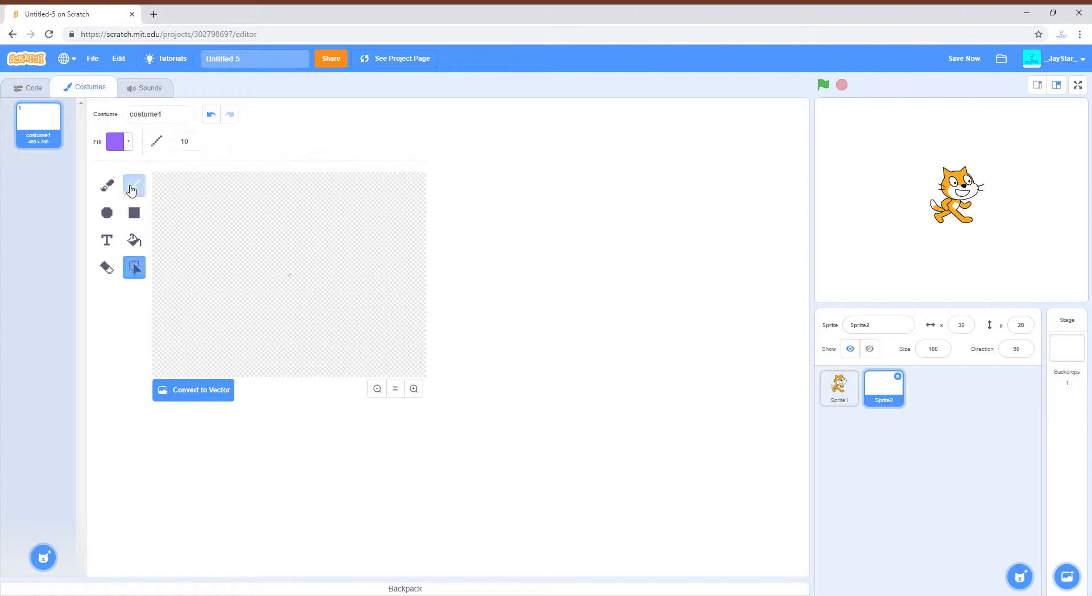
left_click(133, 186)
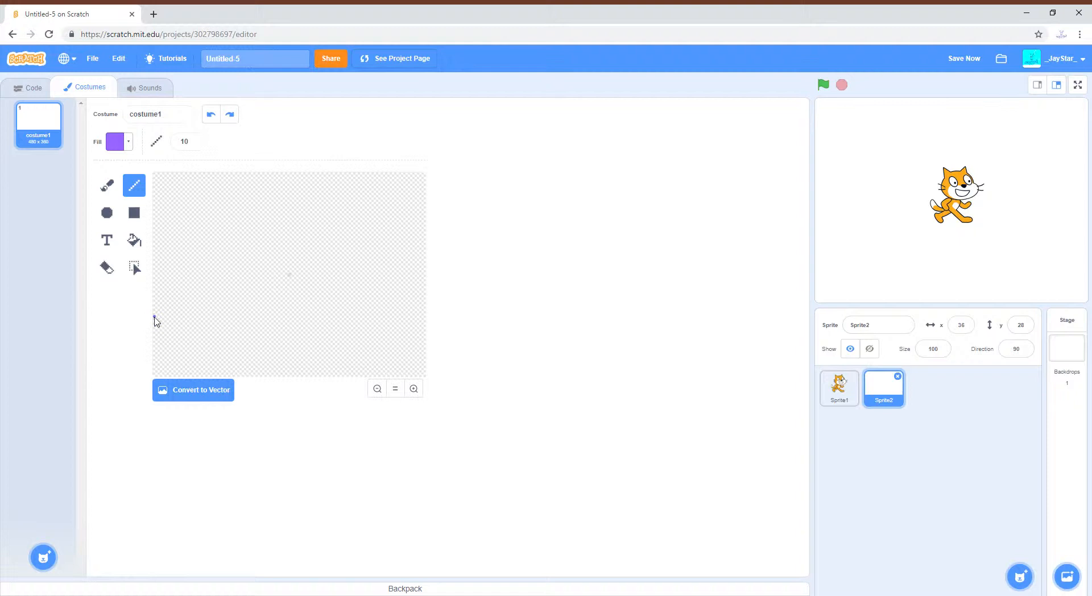
left_click_drag(155, 317, 425, 316)
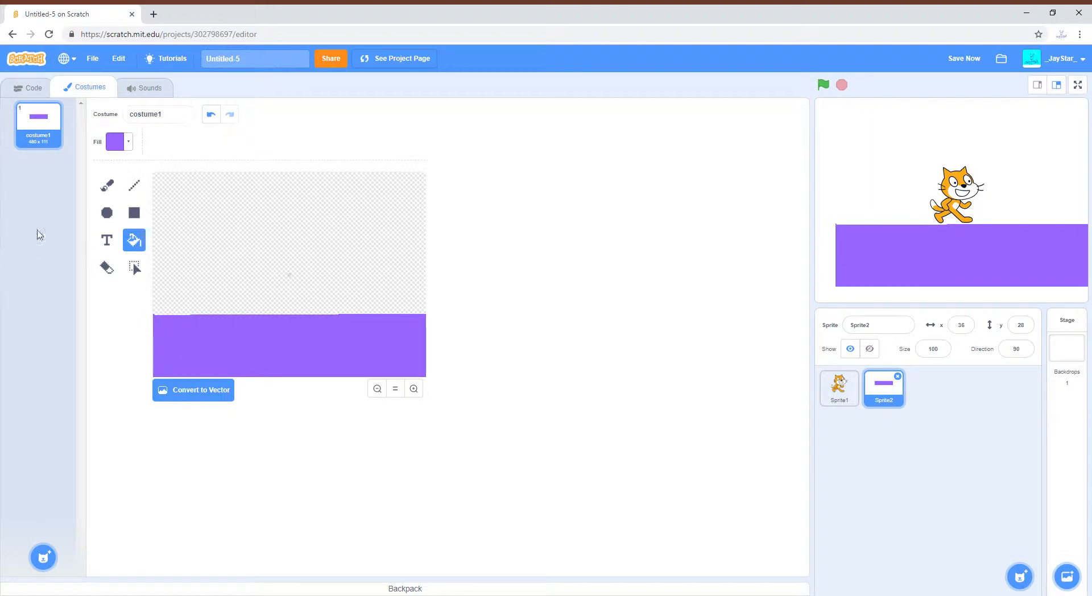
left_click(31, 87)
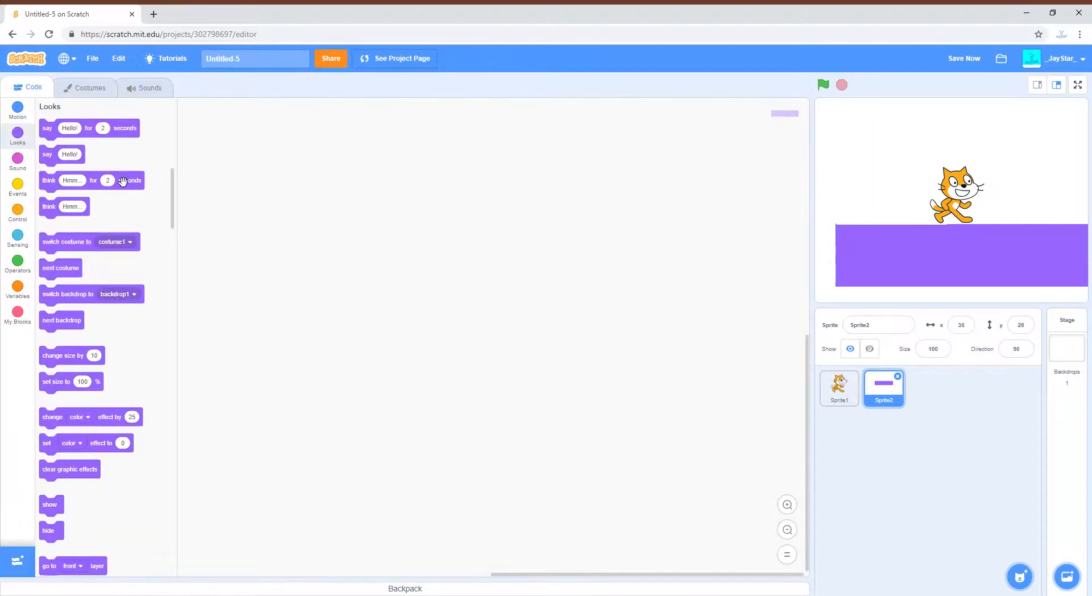
Move the 'go to x y' block lower in Sprite2's code area.
left_click(17, 110)
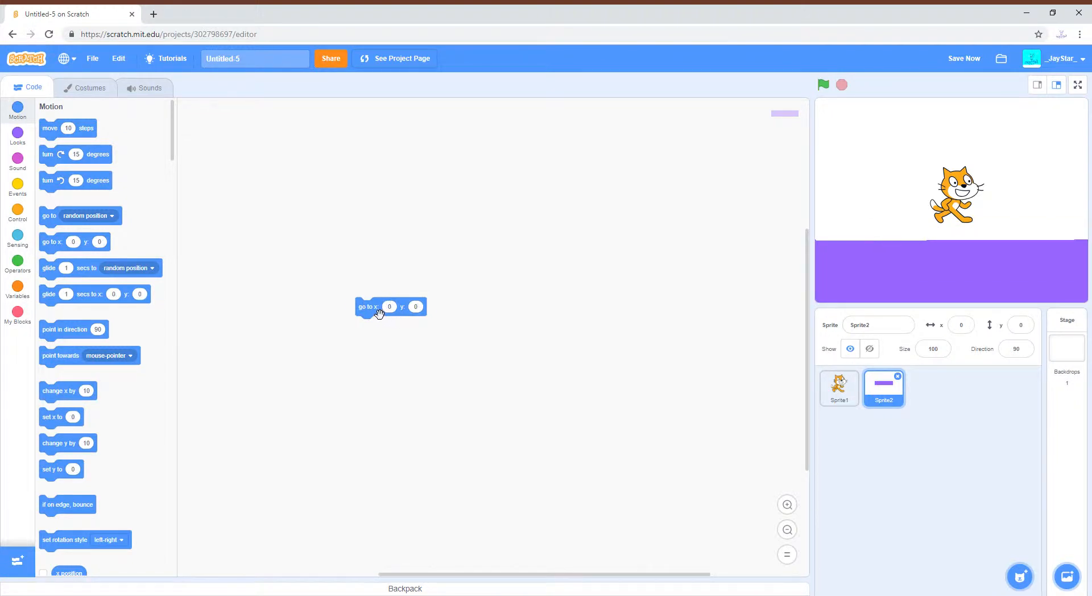
left_click_drag(390, 307, 385, 306)
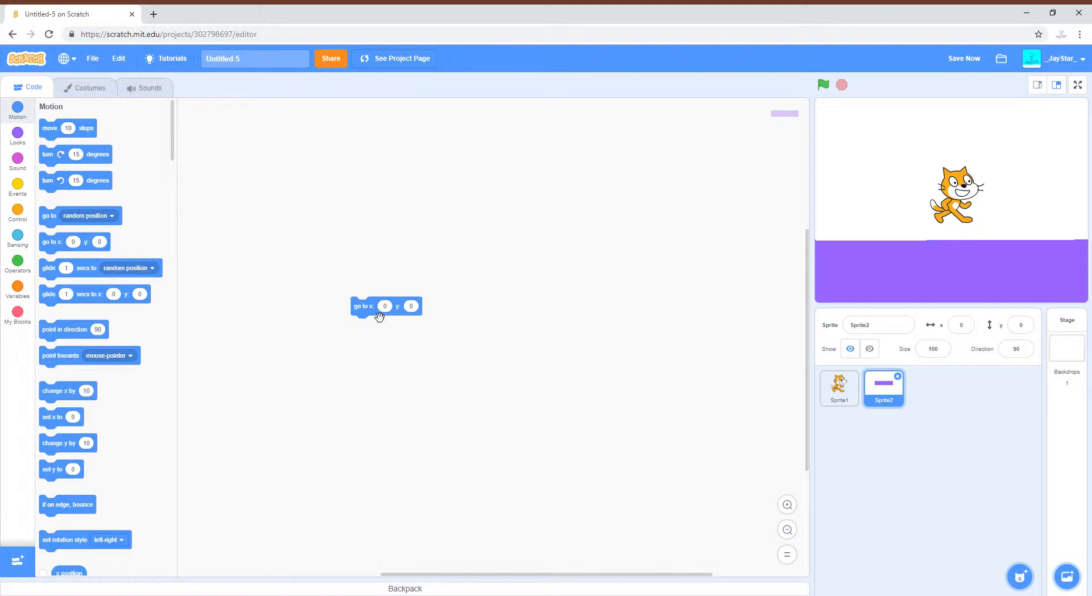
left_click_drag(385, 305, 487, 361)
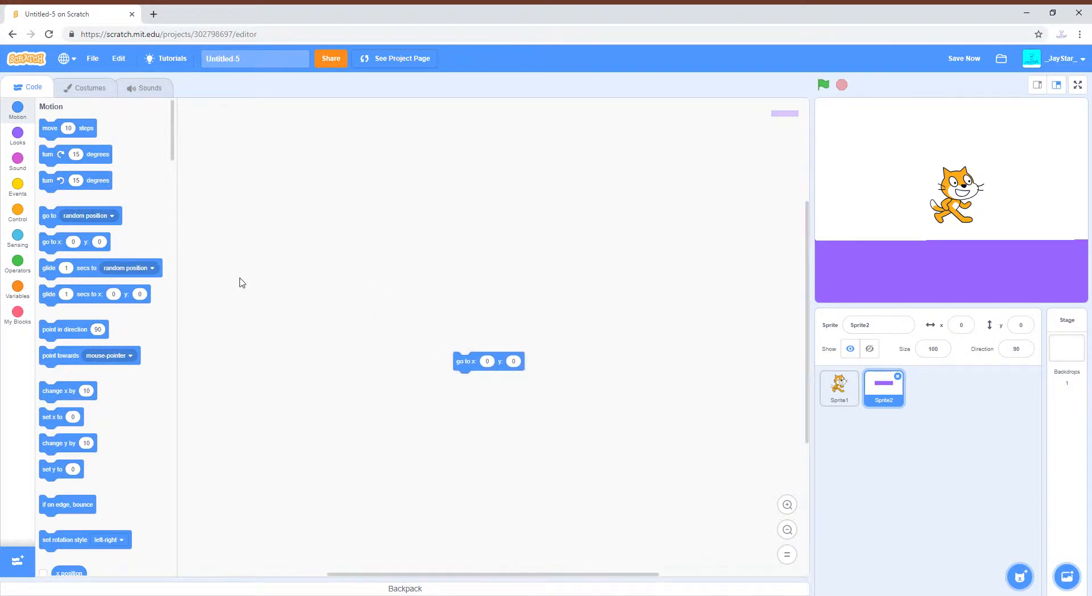
Draw a thin purple ledge at upper right of Sprite2's costume, then return to code.
left_click(89, 88)
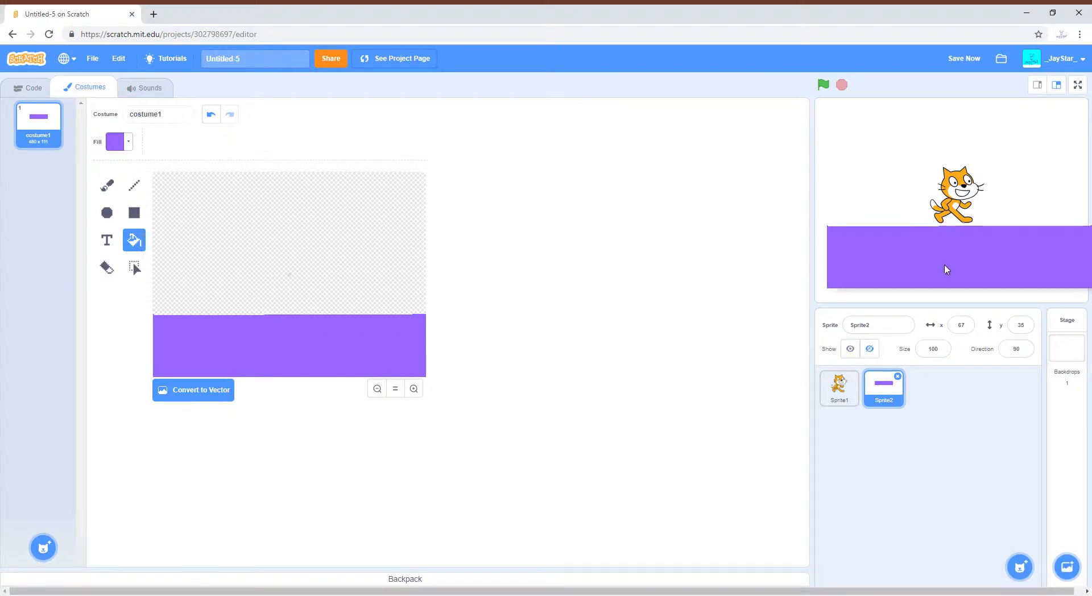
left_click(33, 87)
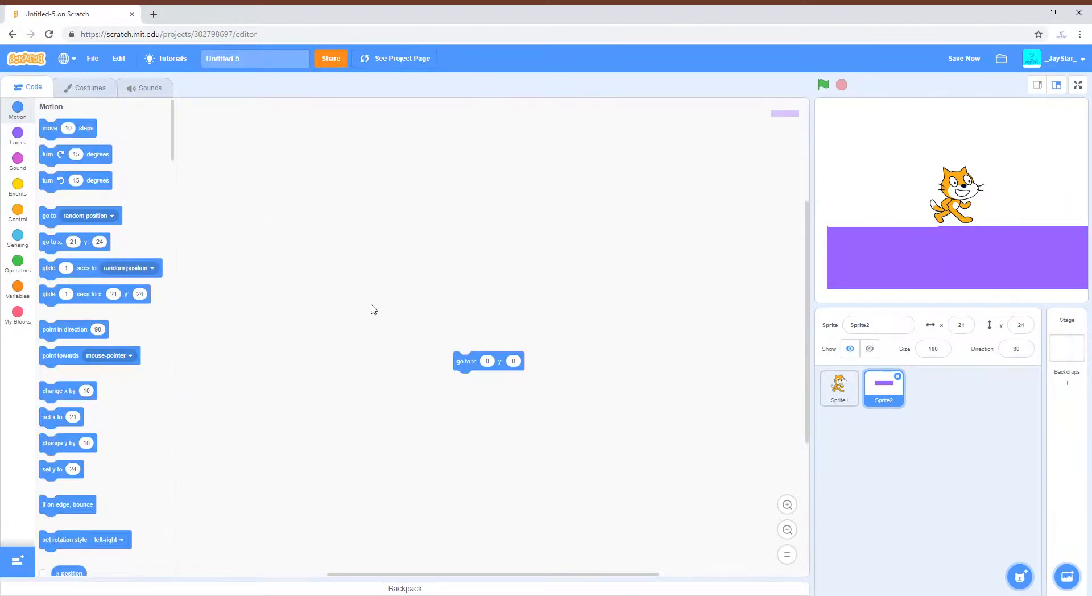
left_click(86, 87)
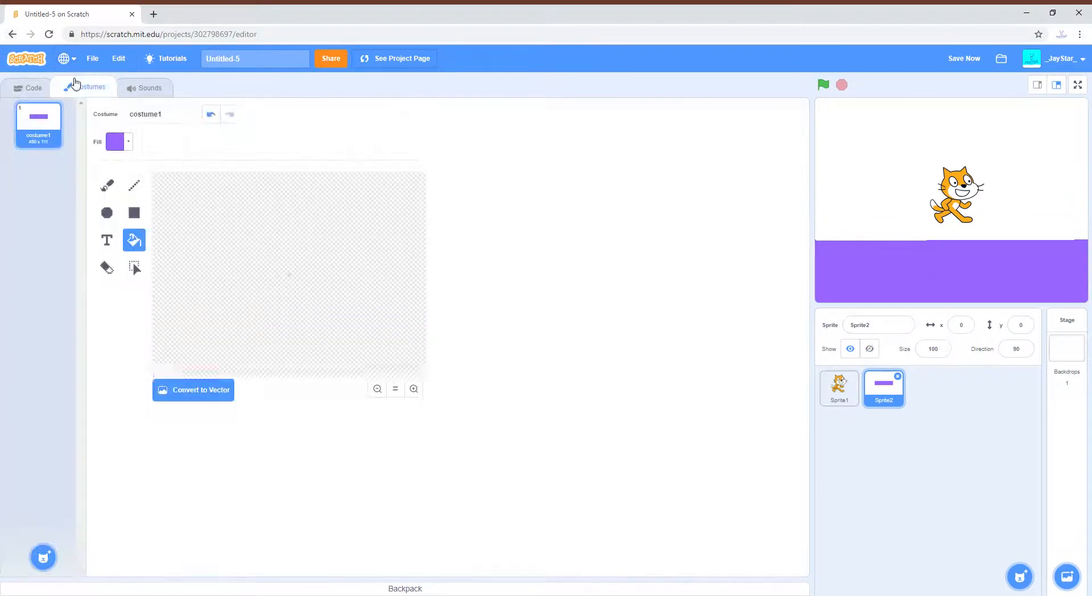
left_click(134, 185)
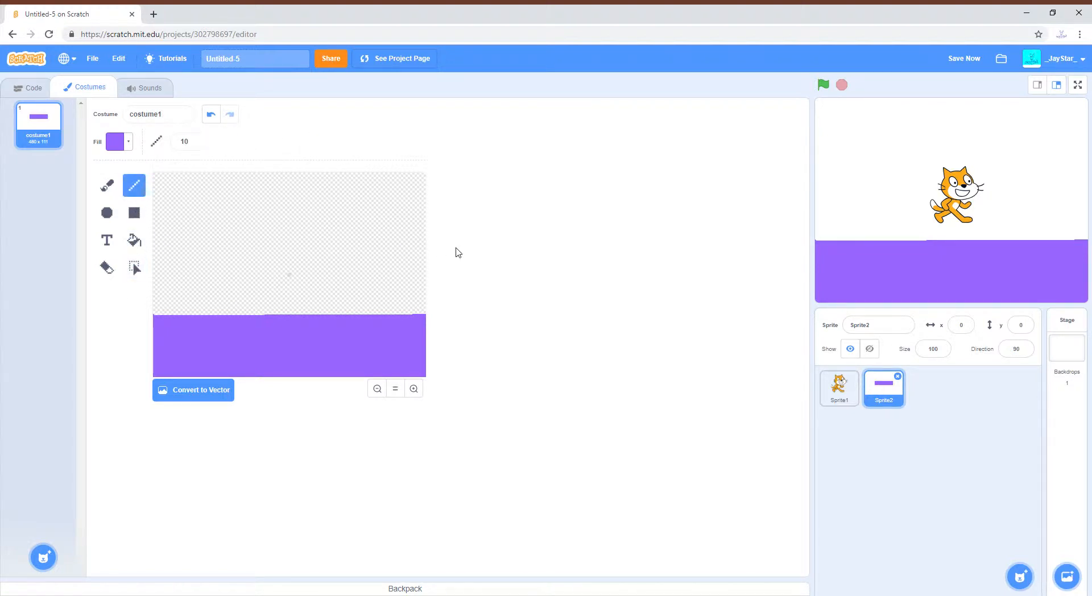
left_click_drag(344, 246, 425, 246)
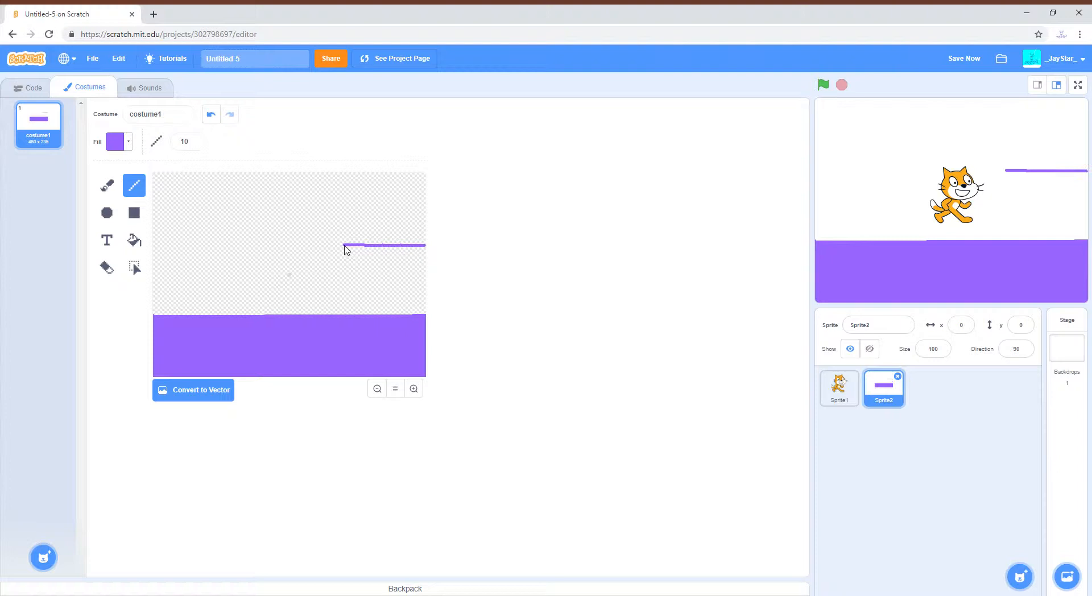
mouse_move(172, 221)
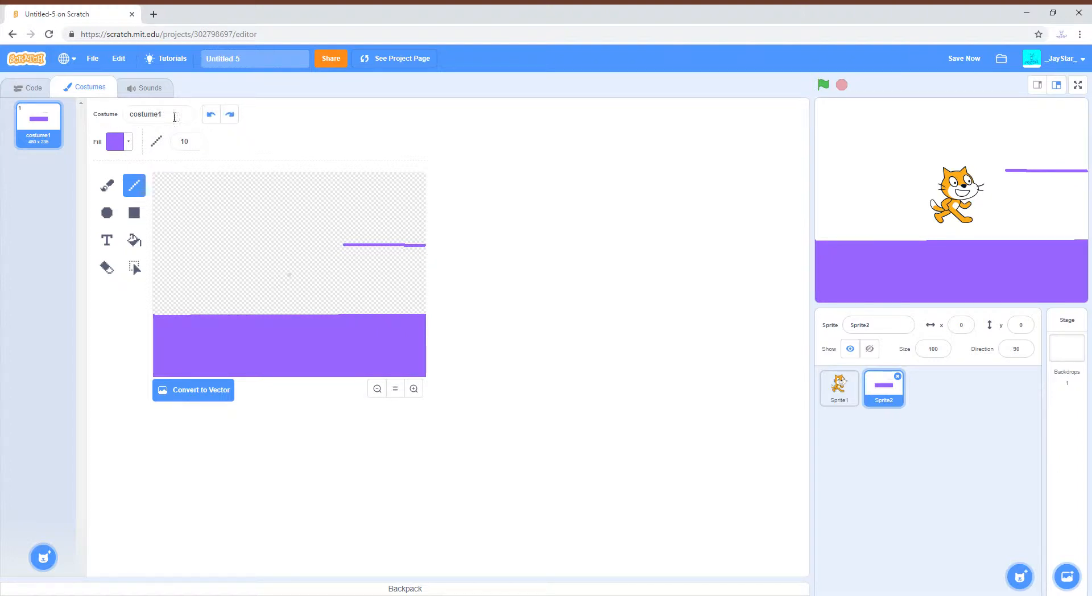
left_click(32, 87)
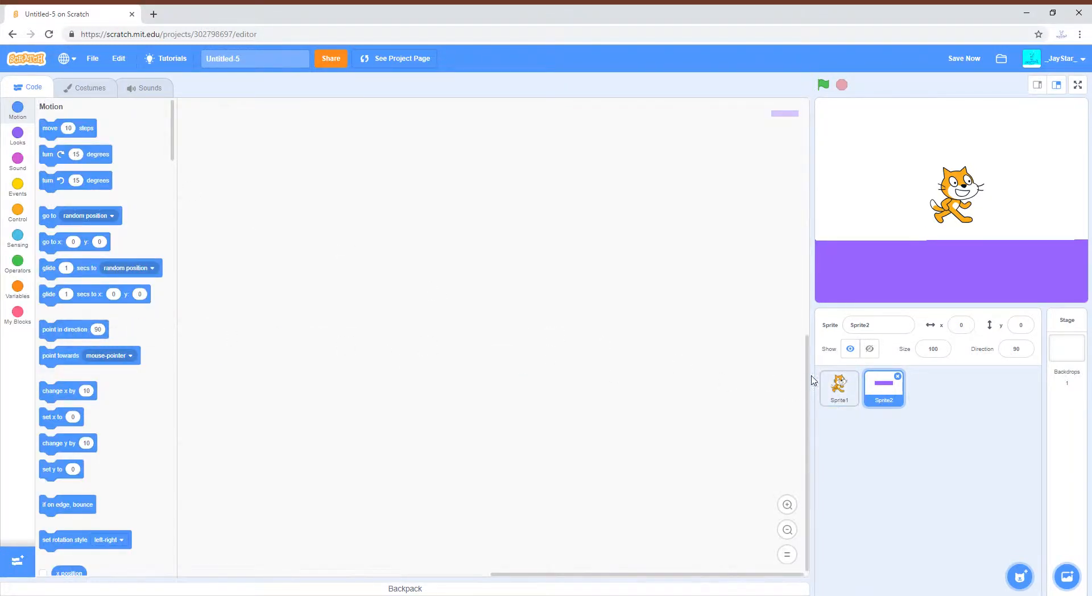
Add a 'change y by -1' block inside the cat's forever loop.
left_click(838, 388)
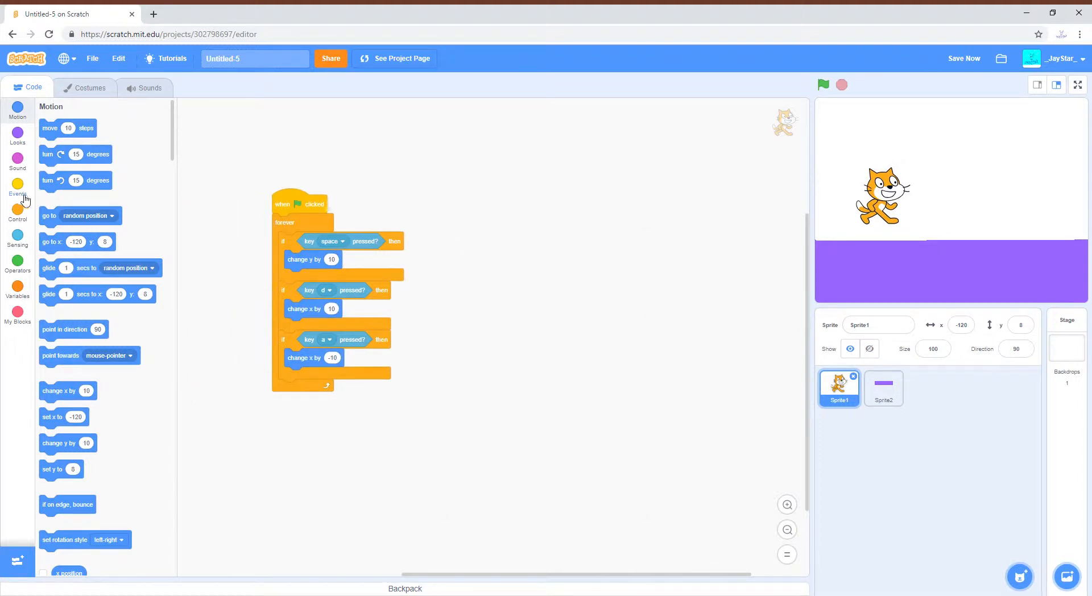
left_click(16, 183)
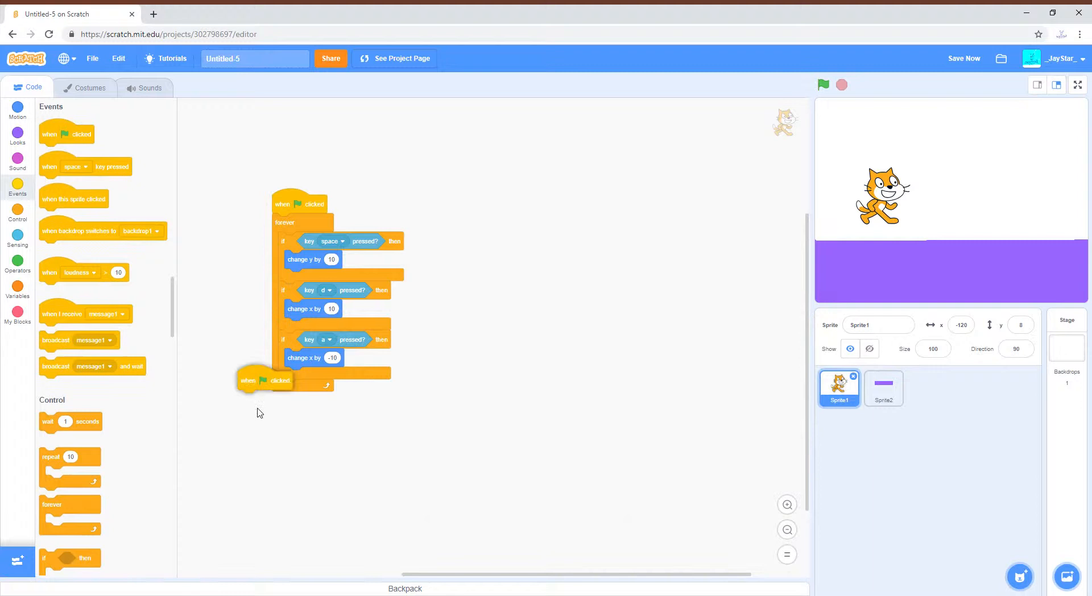
left_click(18, 215)
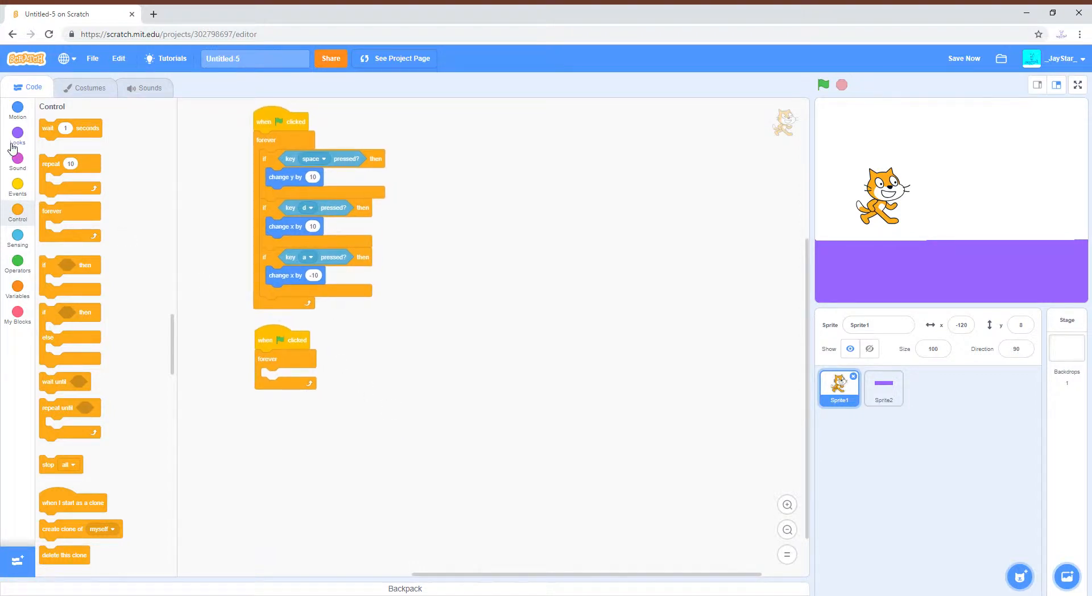
left_click(17, 109)
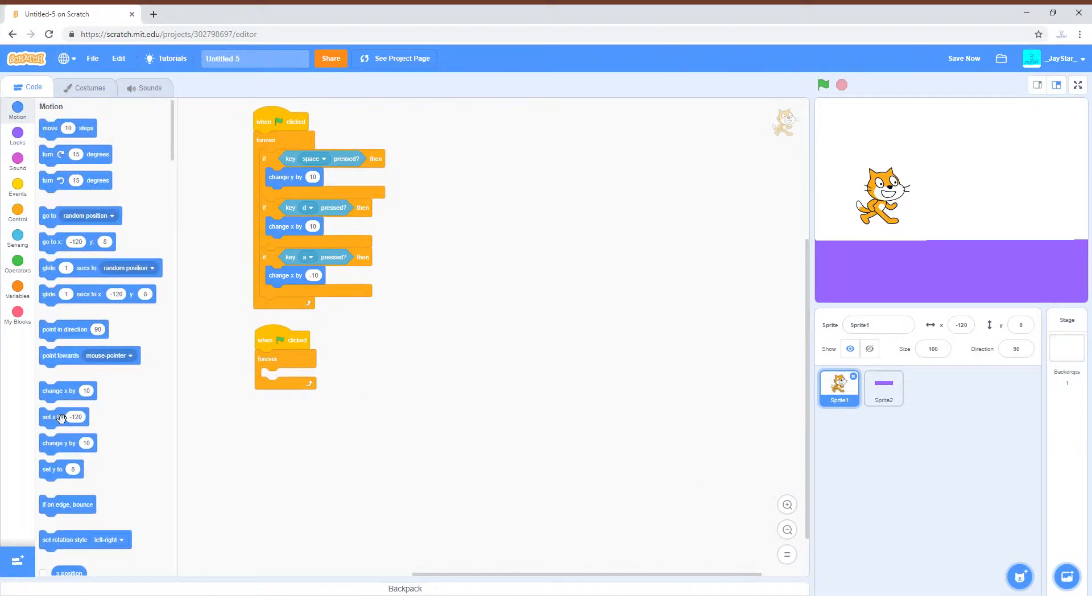
left_click_drag(59, 442, 280, 378)
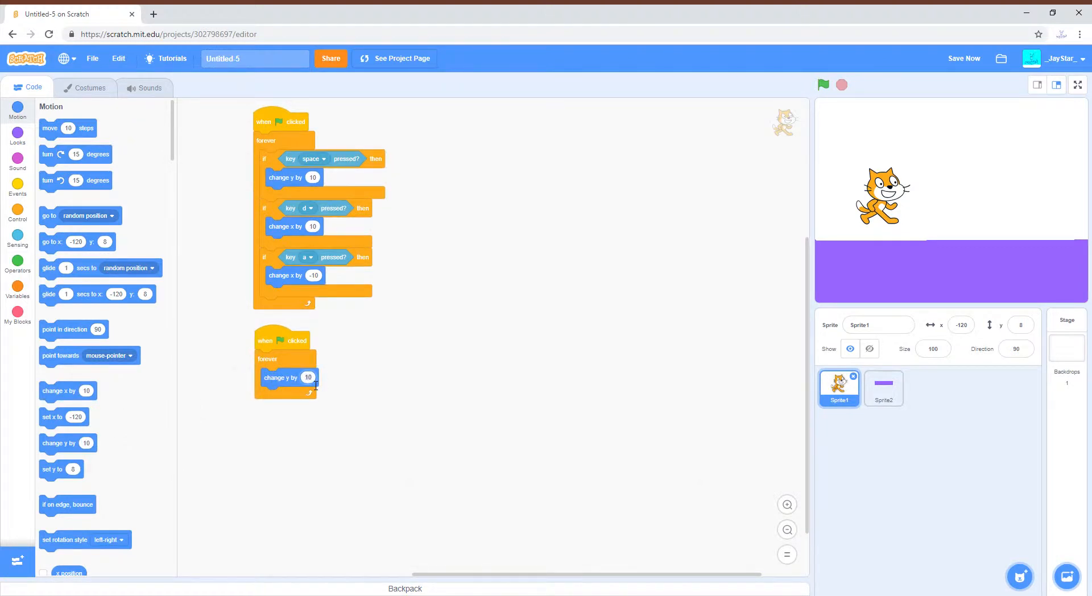
type("-1")
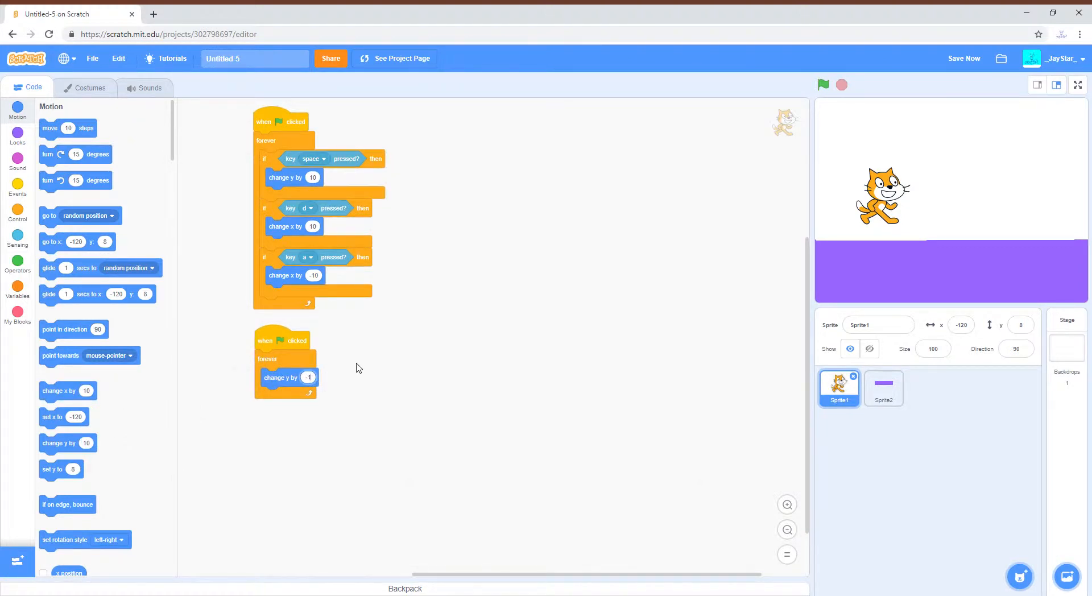
left_click(309, 378)
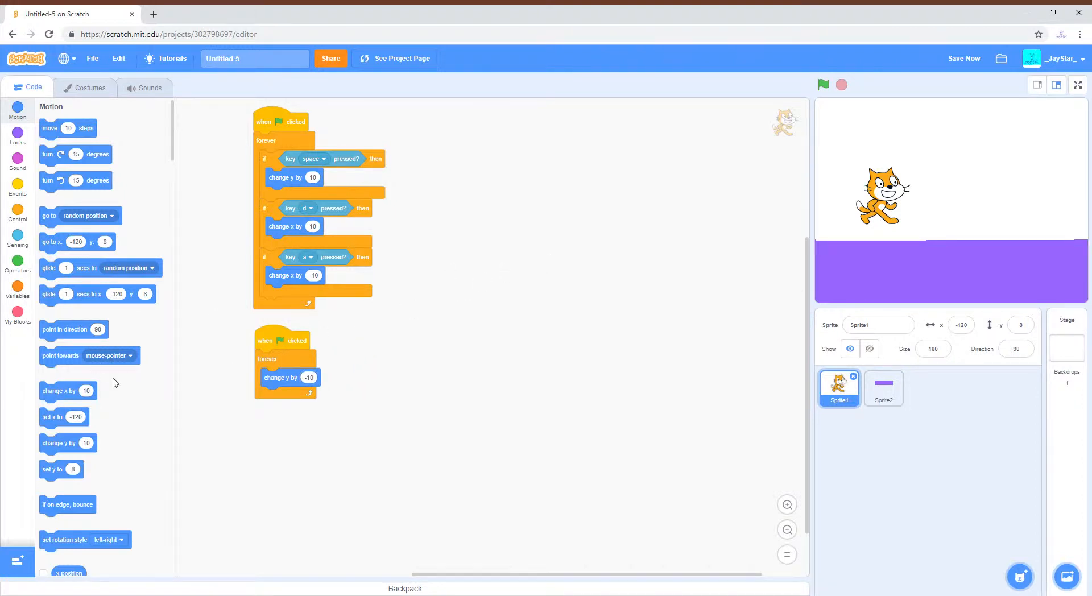
Build a second green-flag script with a forever loop and 'if not' condition.
left_click(17, 188)
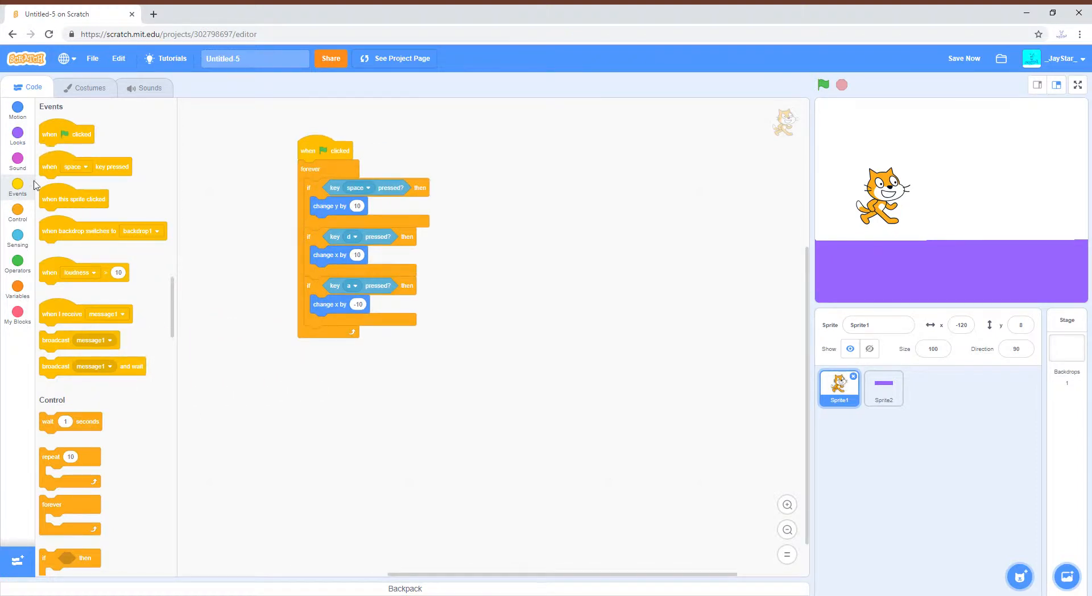
mouse_move(56, 149)
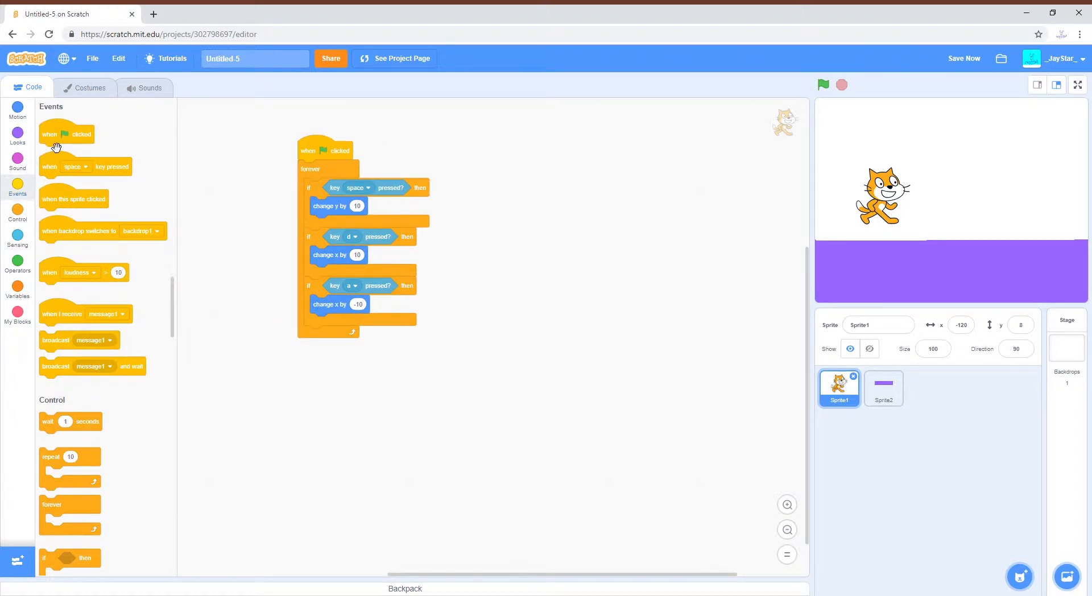
left_click_drag(65, 133, 331, 382)
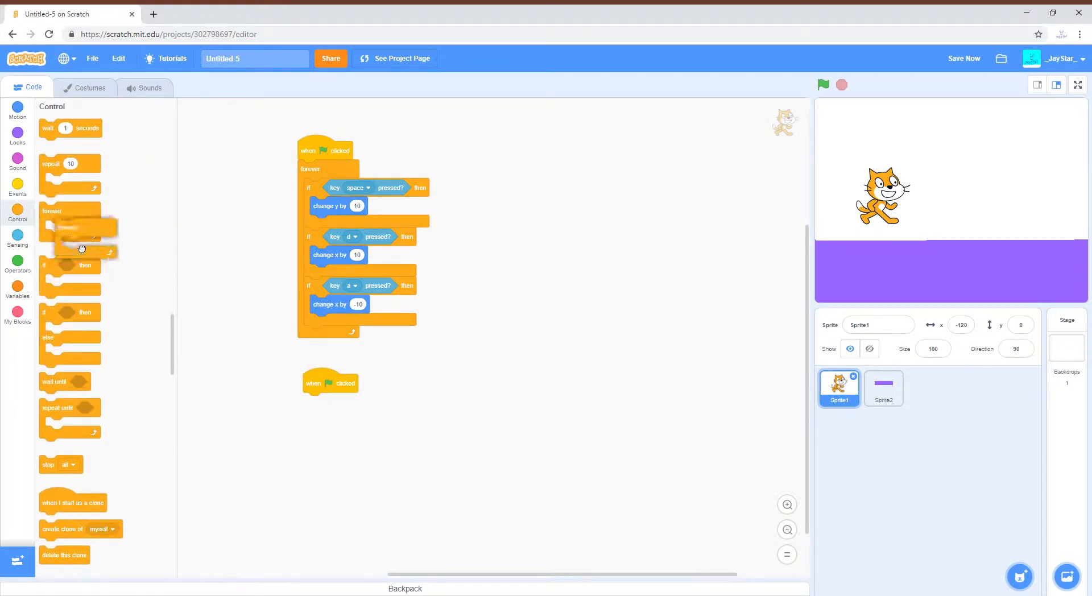
left_click_drag(69, 223, 332, 403)
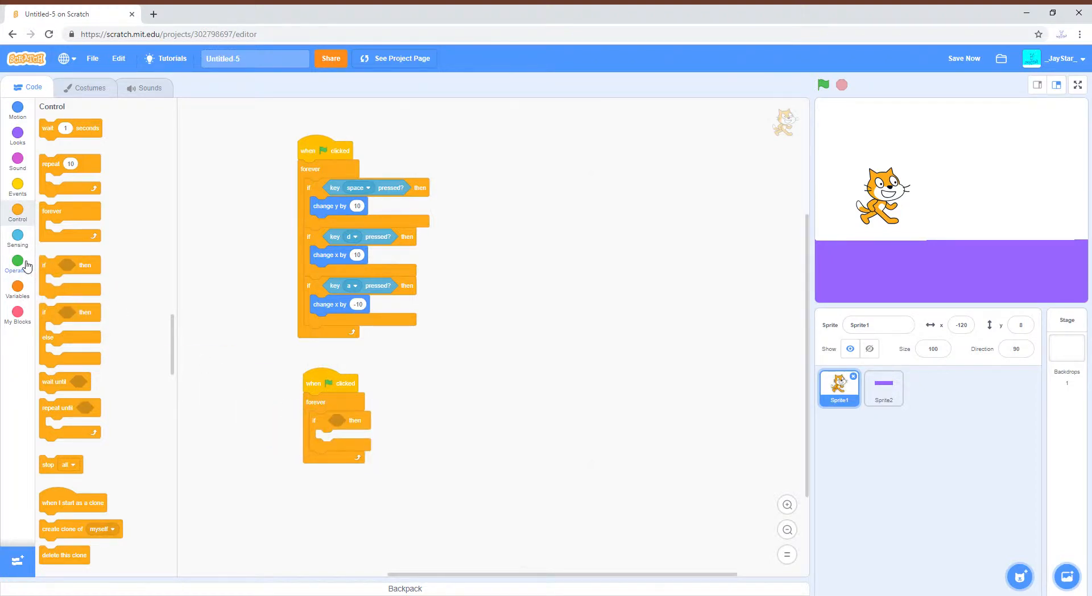
left_click(17, 265)
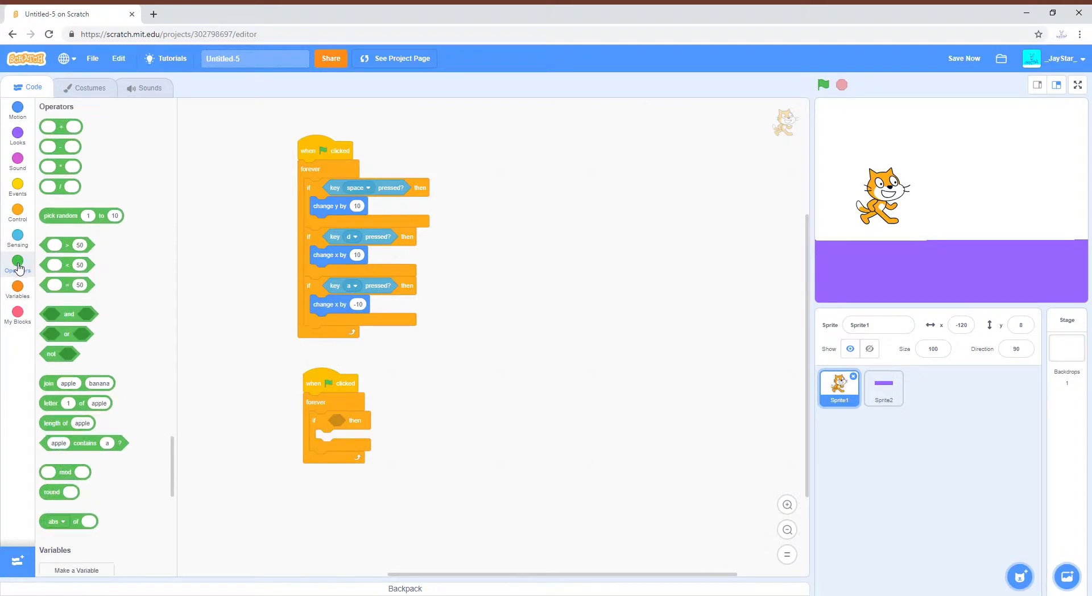
left_click_drag(59, 354, 341, 426)
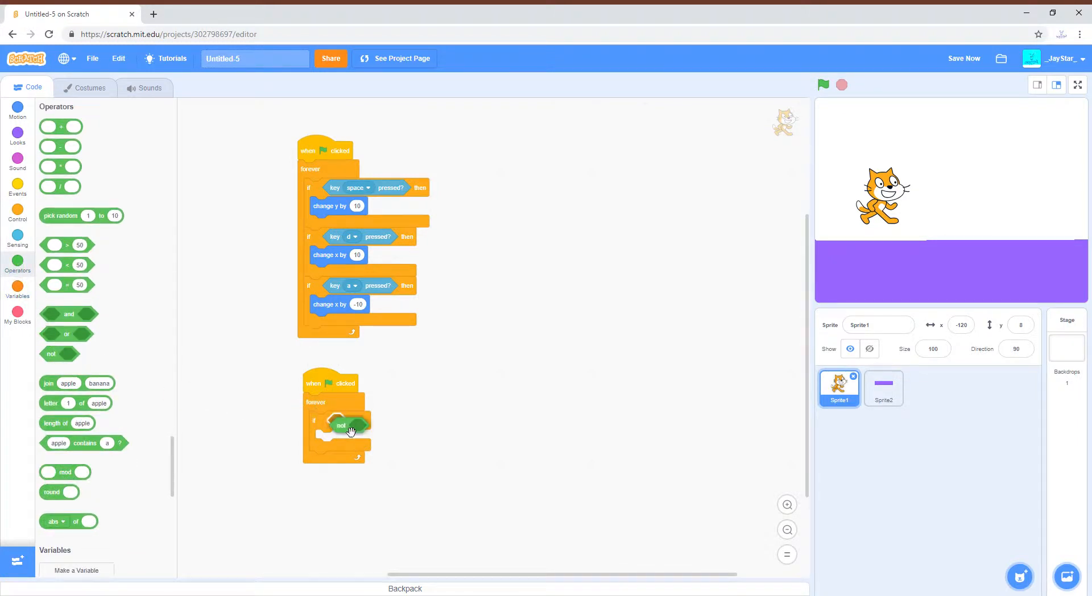
left_click_drag(352, 430, 341, 421)
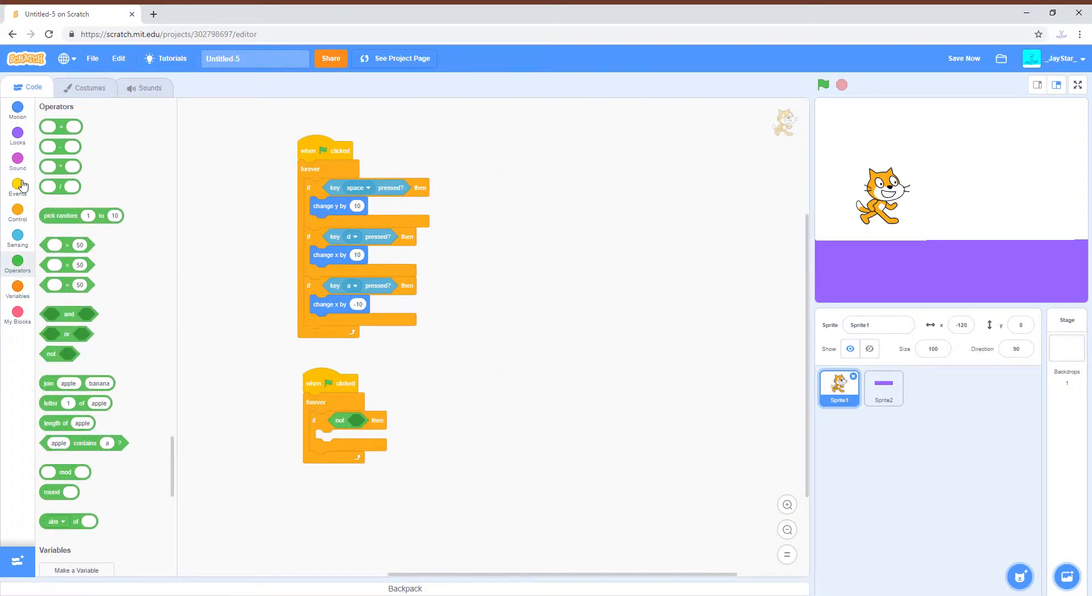
Put 'touching Sprite2' inside the not block and select the ground sprite.
left_click(18, 236)
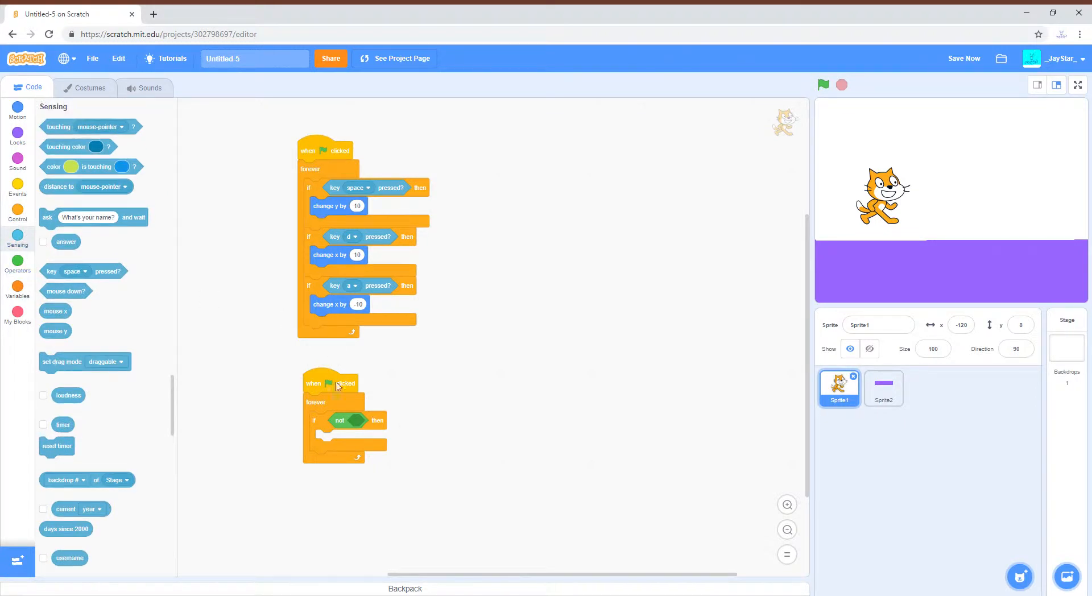
left_click(964, 58)
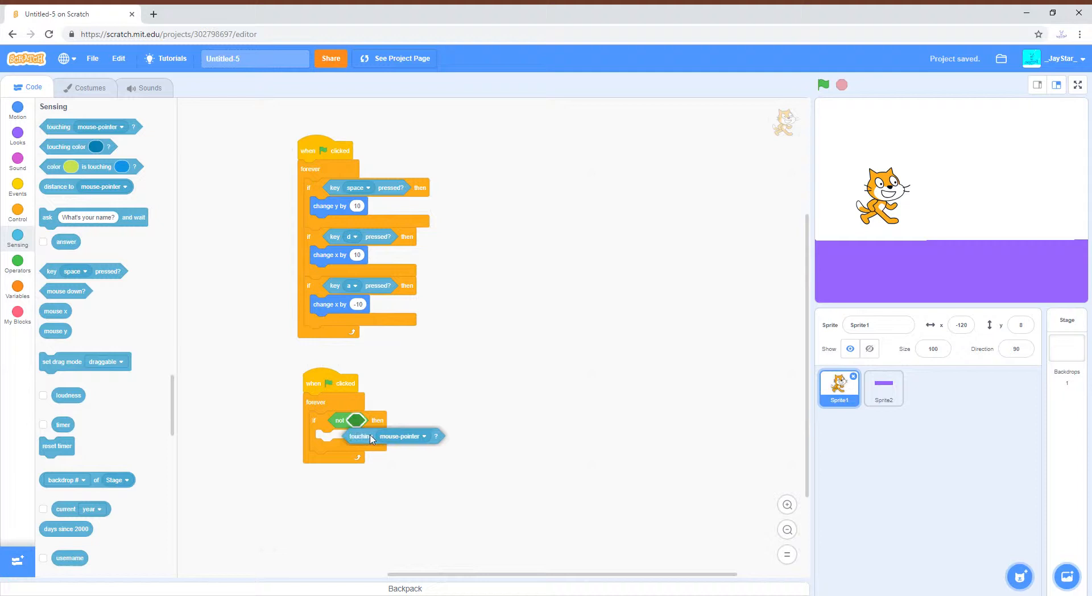
left_click(424, 421)
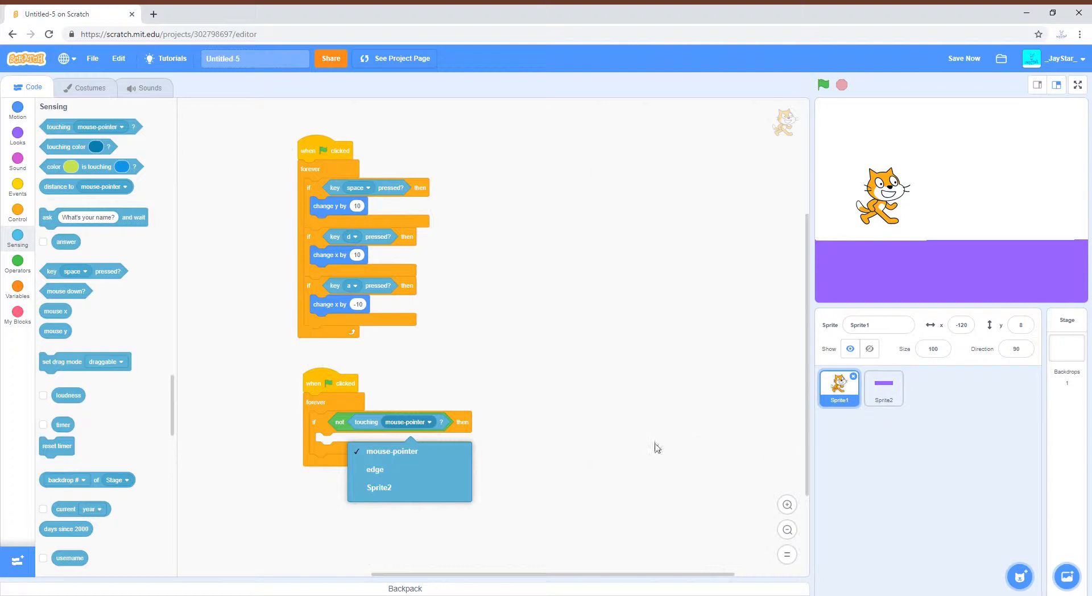
left_click(380, 487)
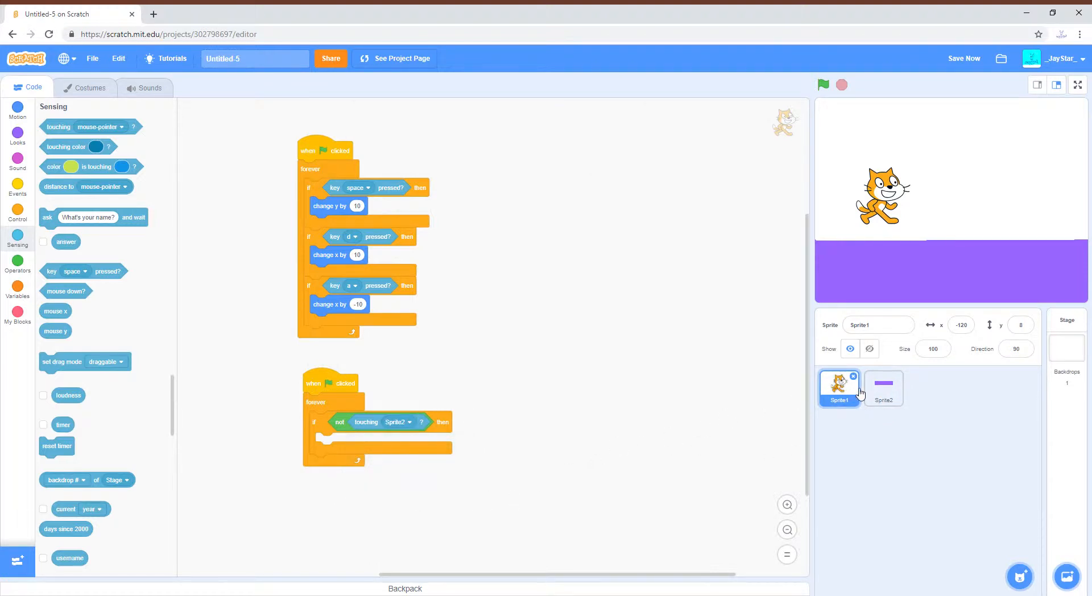
left_click(883, 388)
type("Ground")
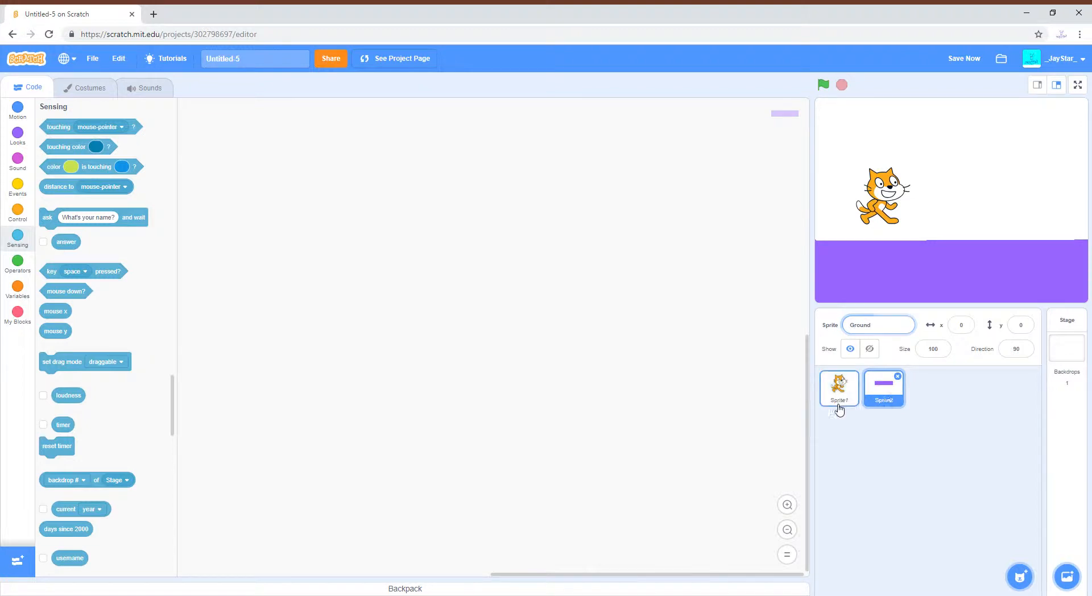
Start the gravity script with 'go to x: -120 y: -2' and set the jump to 30.
left_click(838, 387)
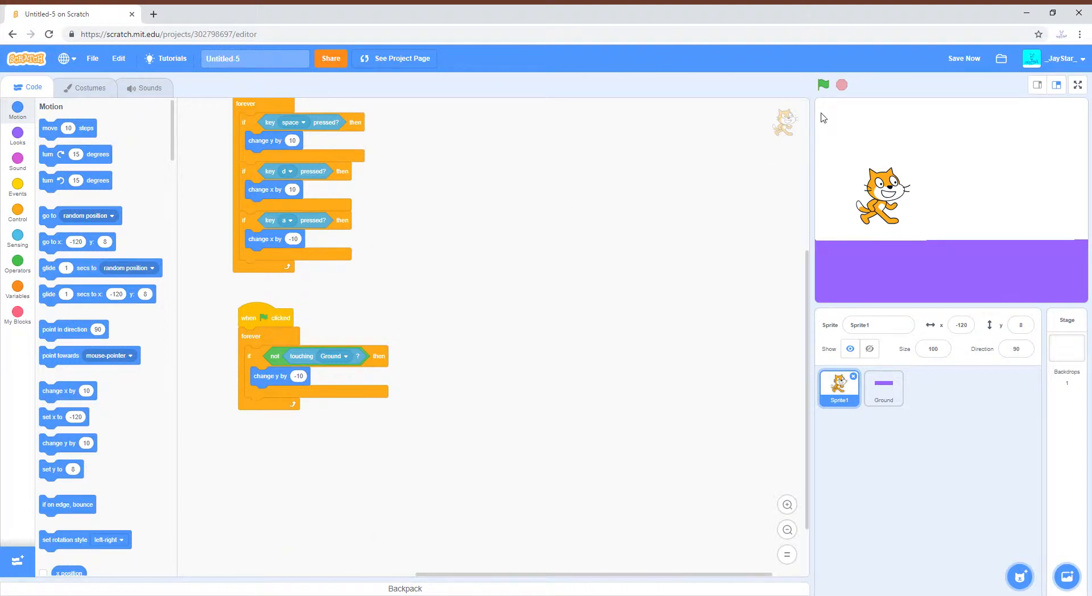
left_click(823, 84)
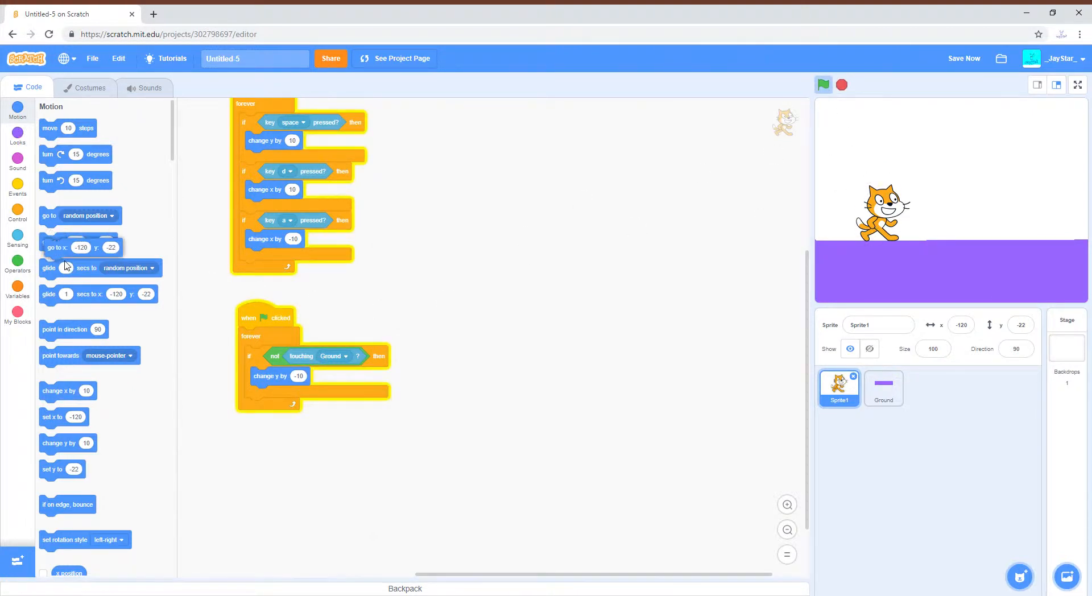
left_click_drag(80, 247, 453, 331)
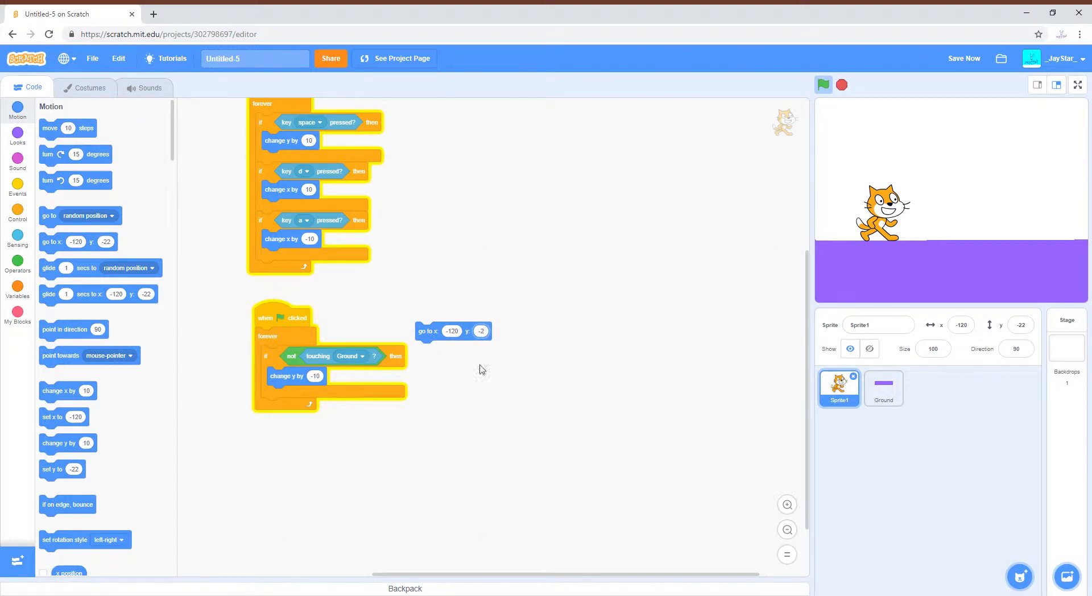
left_click_drag(452, 331, 291, 336)
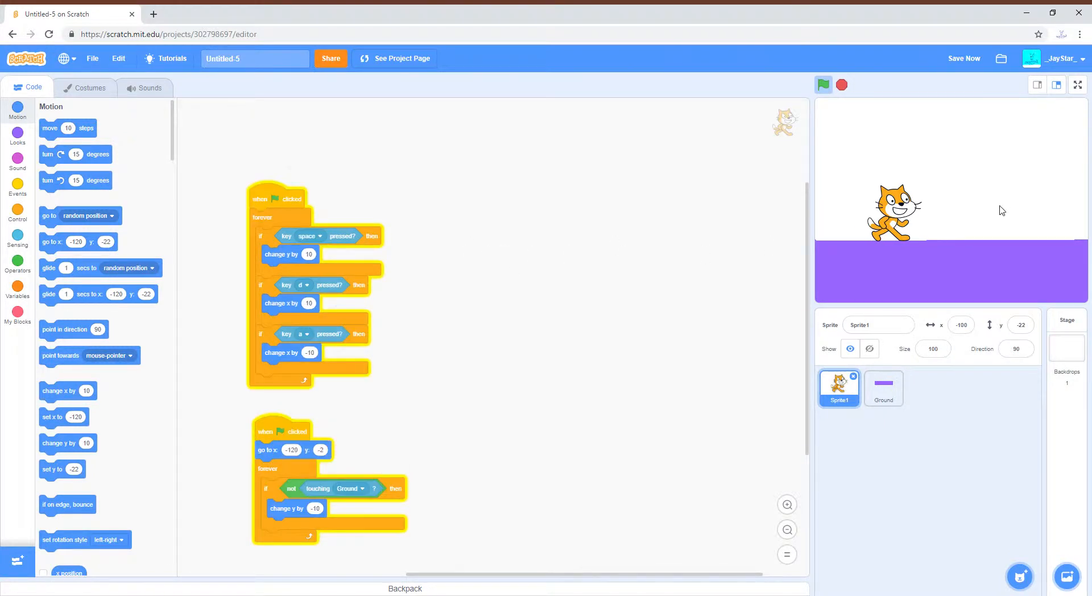
left_click_drag(893, 212, 995, 212)
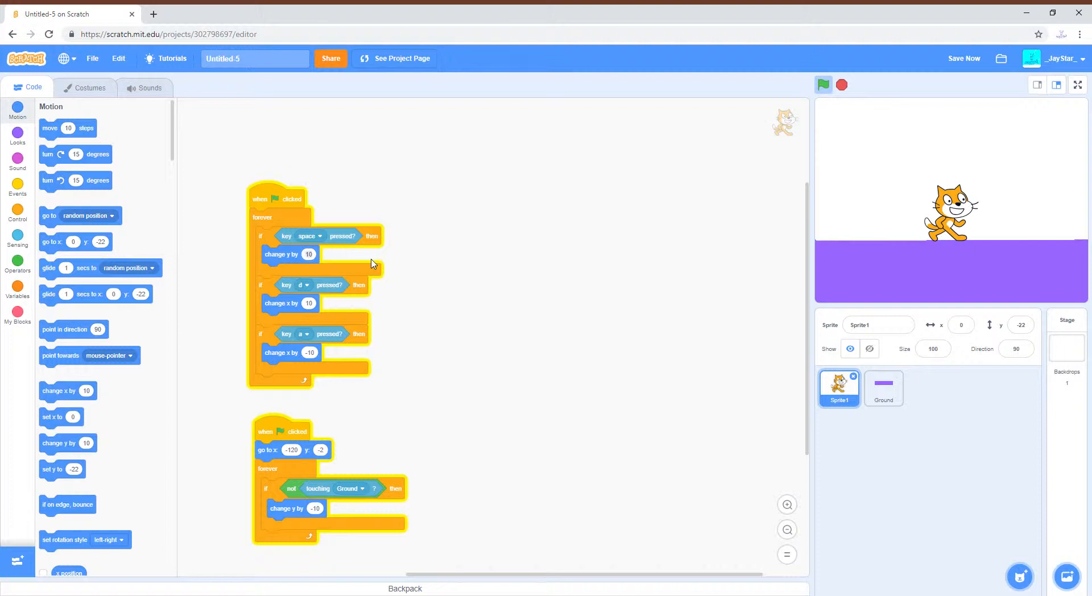
type("30")
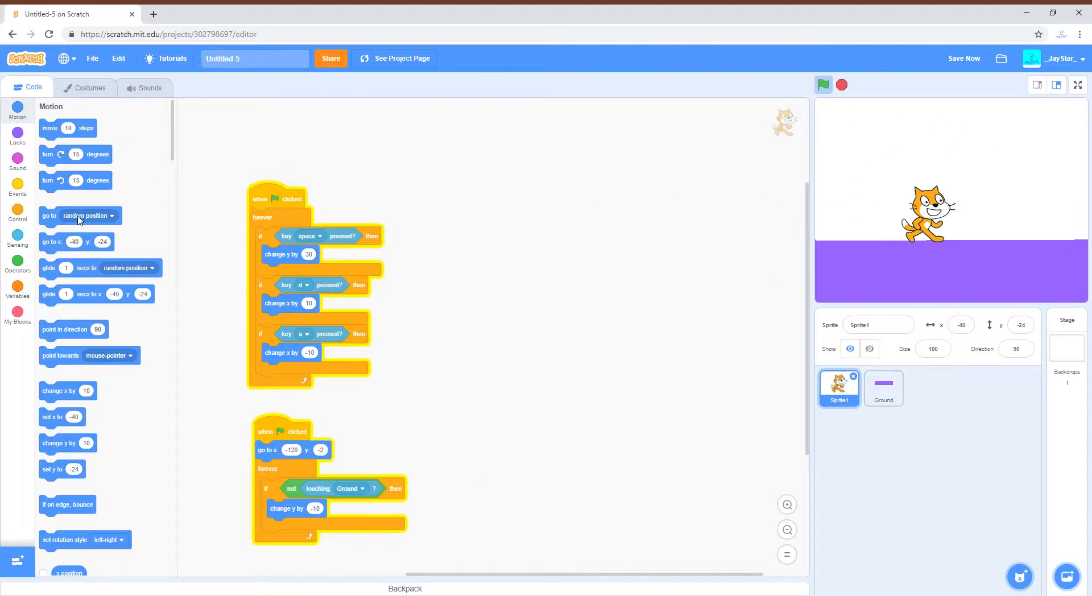
Show the Control blocks palette.
left_click(17, 211)
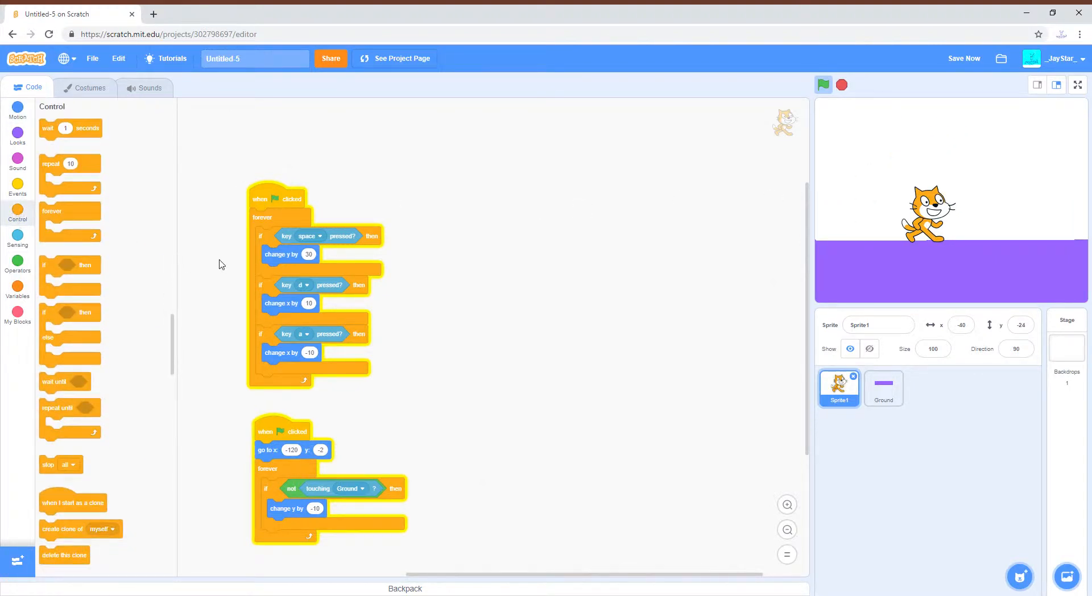
mouse_move(291, 260)
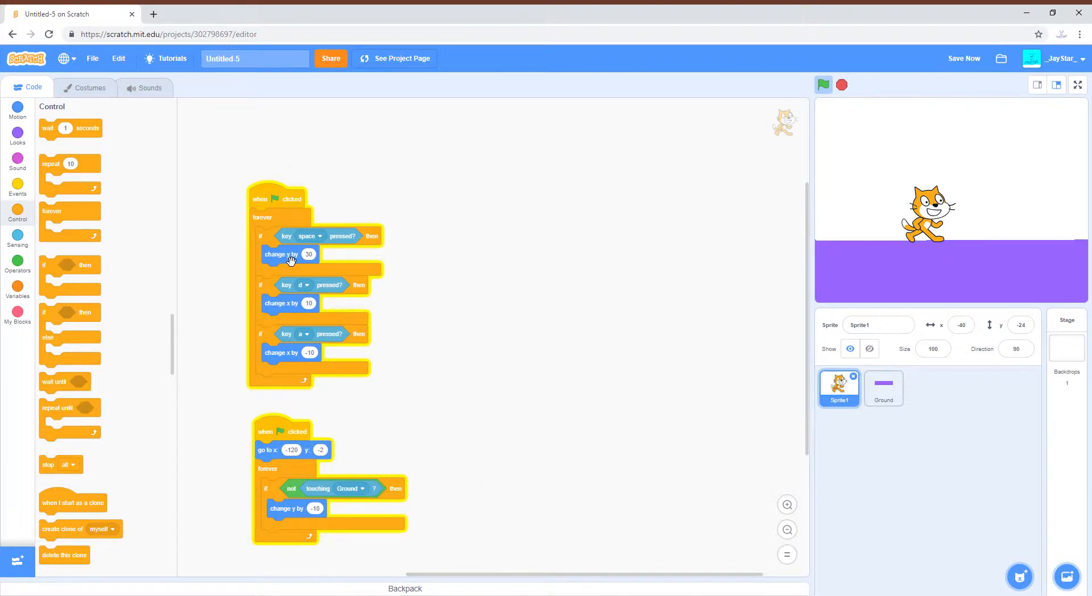
mouse_move(74, 391)
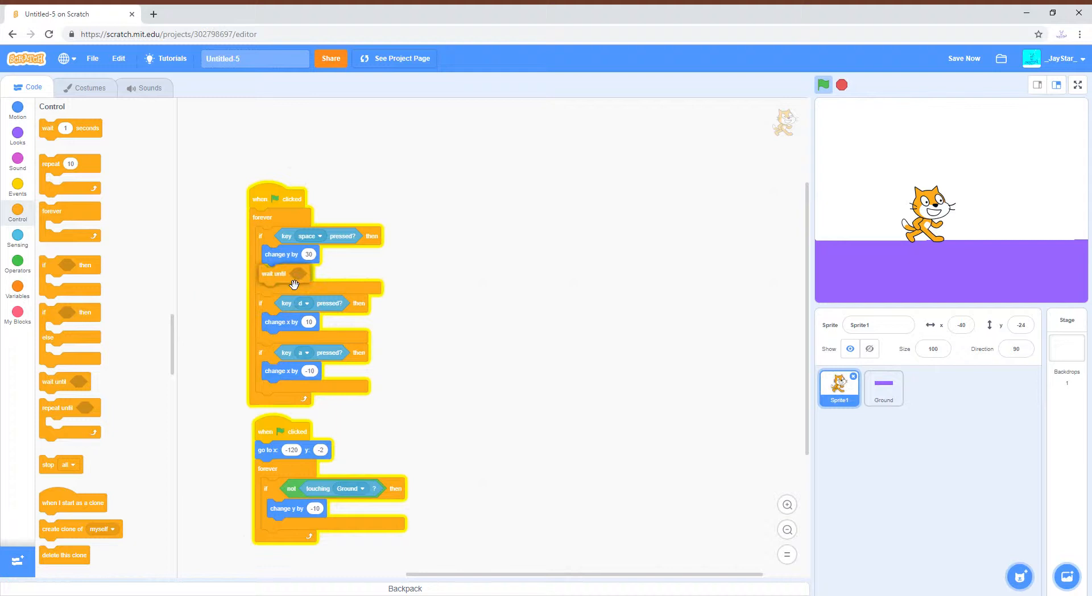
mouse_move(169, 288)
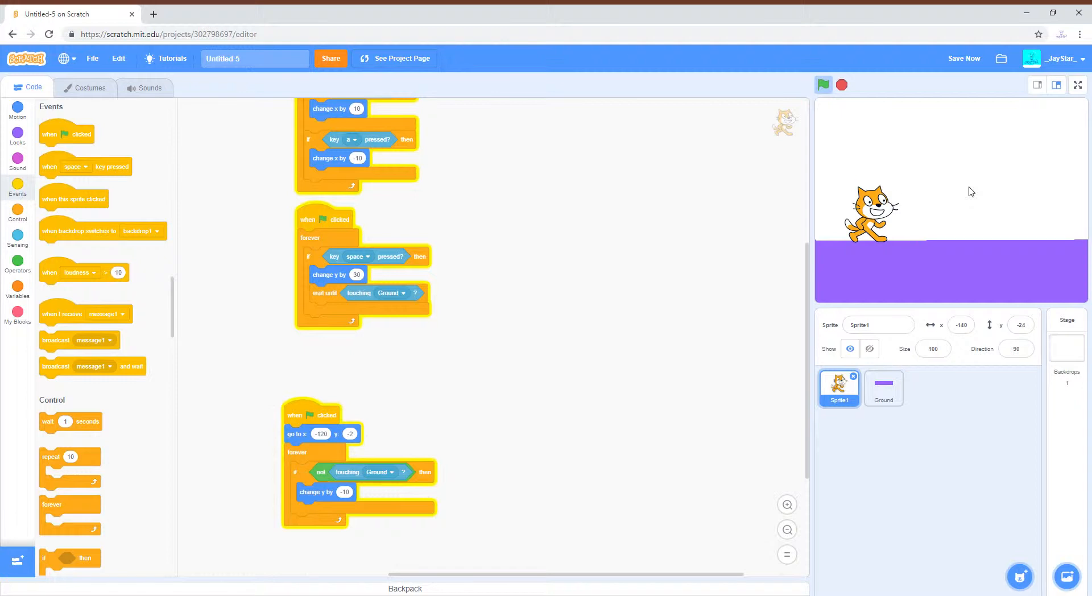
mouse_move(389, 378)
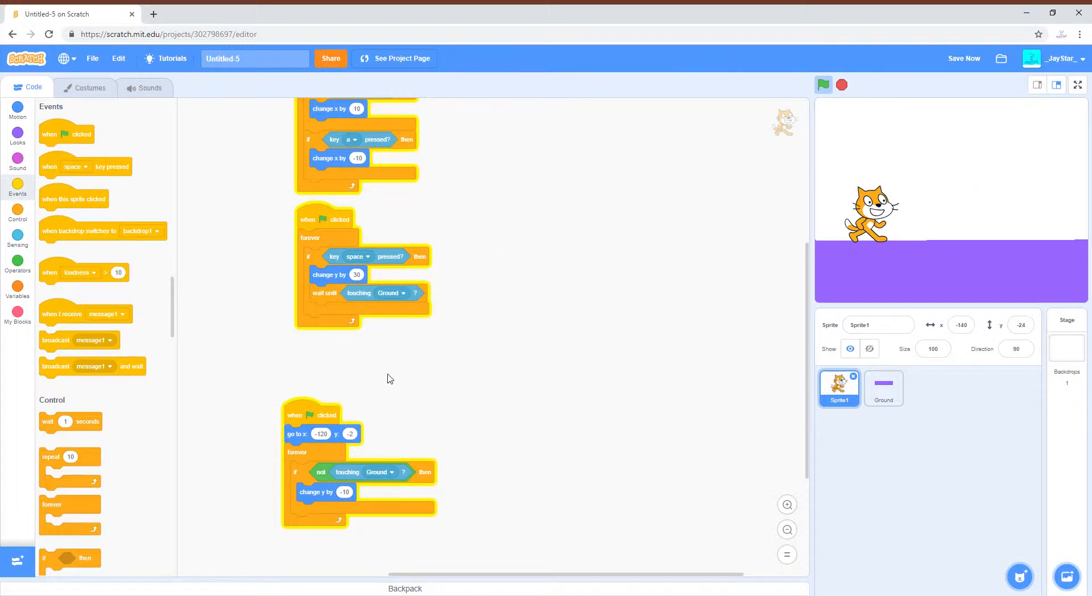
Detach 'wait until' and put 'change y by 15' inside a repeat 10 loop.
left_click_drag(323, 292, 456, 339)
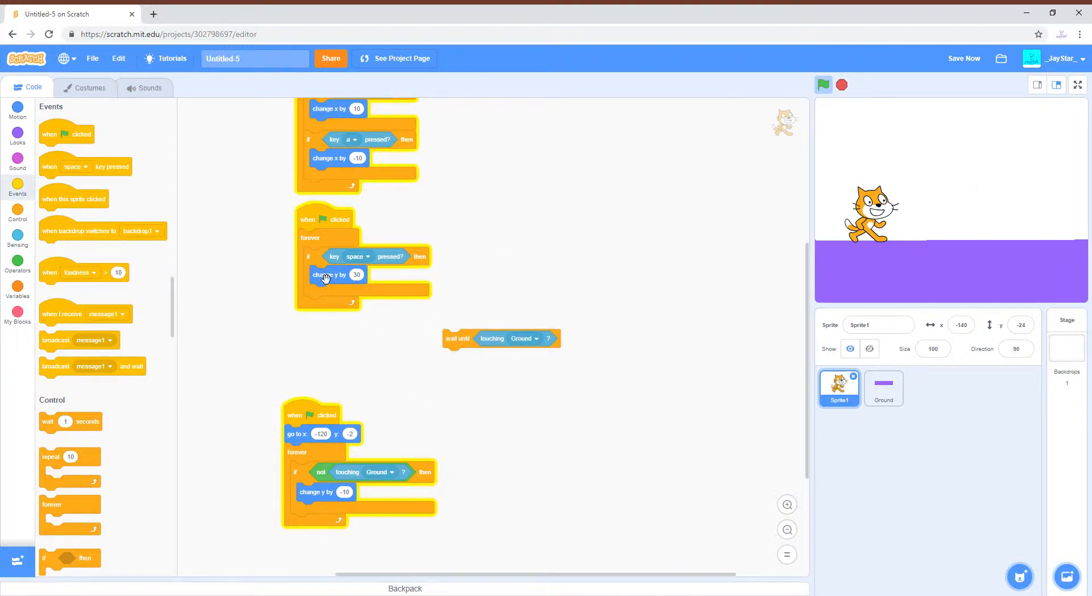
left_click_drag(338, 274, 506, 272)
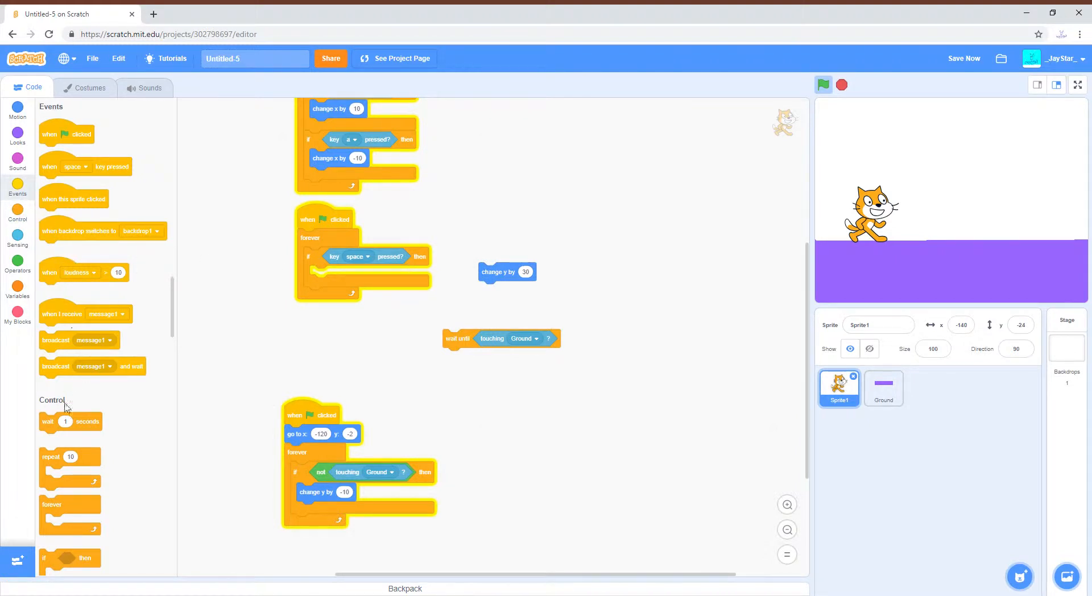
left_click(17, 218)
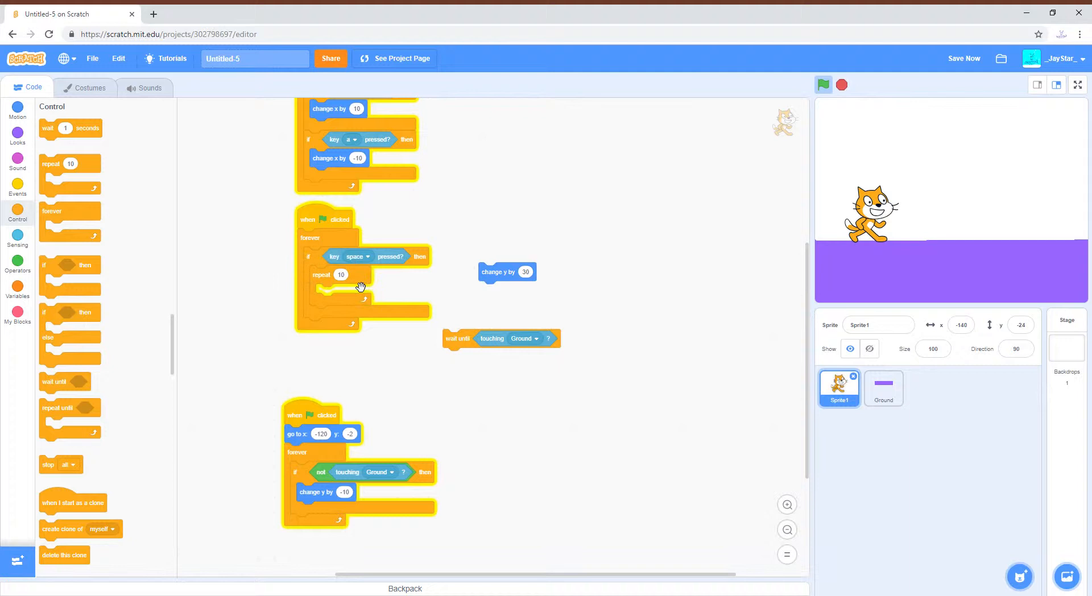
left_click_drag(507, 271, 351, 286)
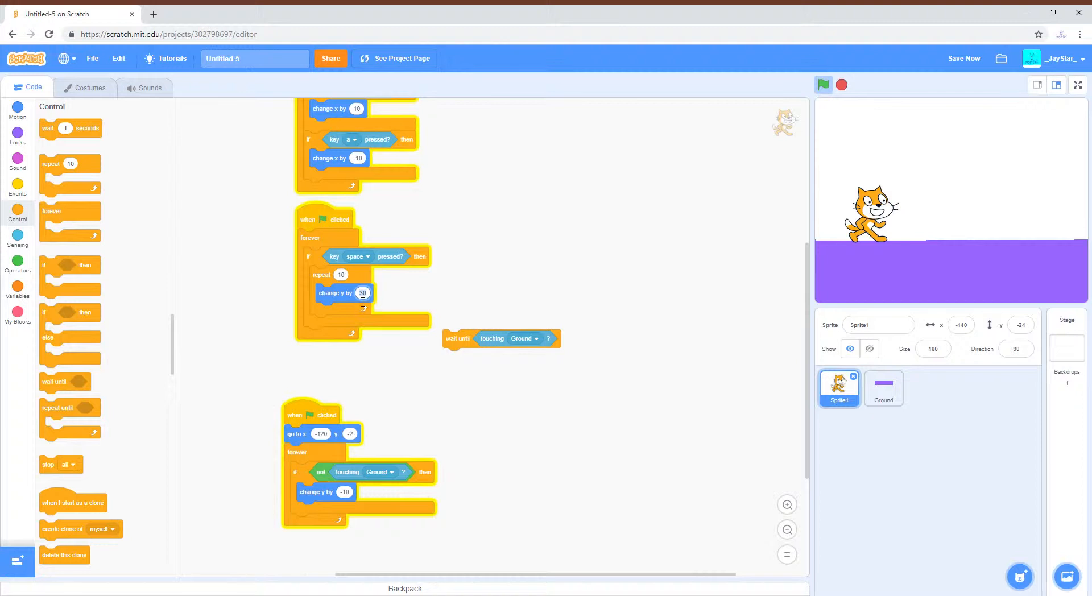
type("15")
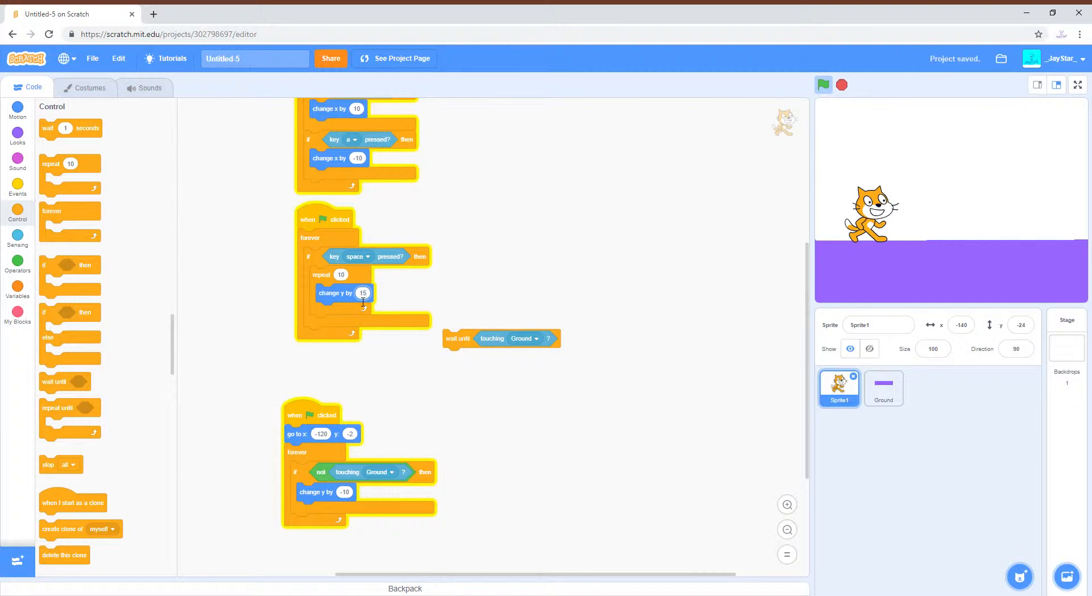
mouse_move(361, 298)
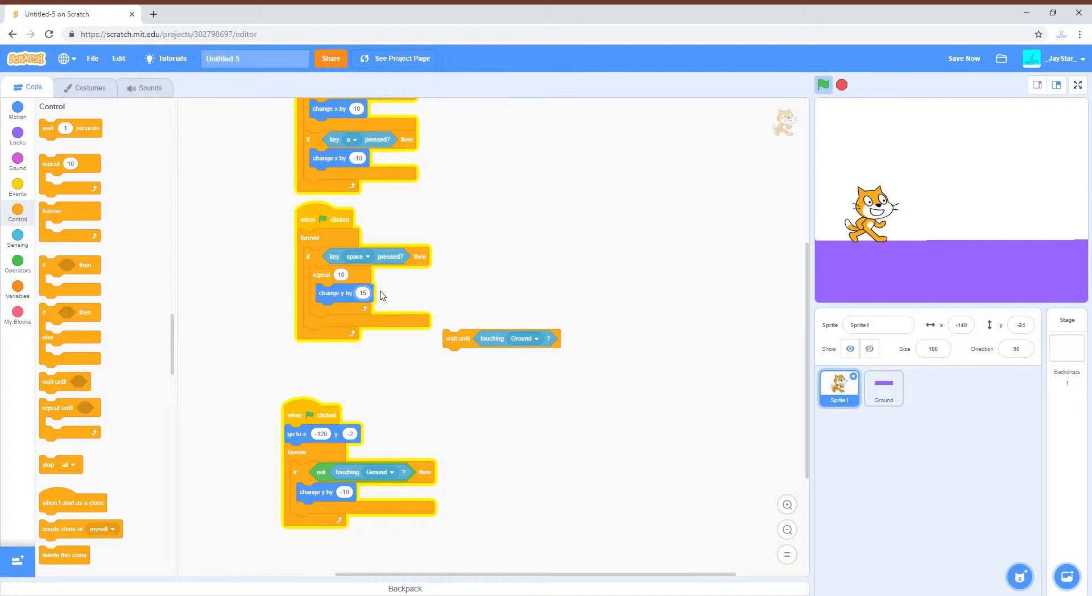
left_click(363, 292)
type("20")
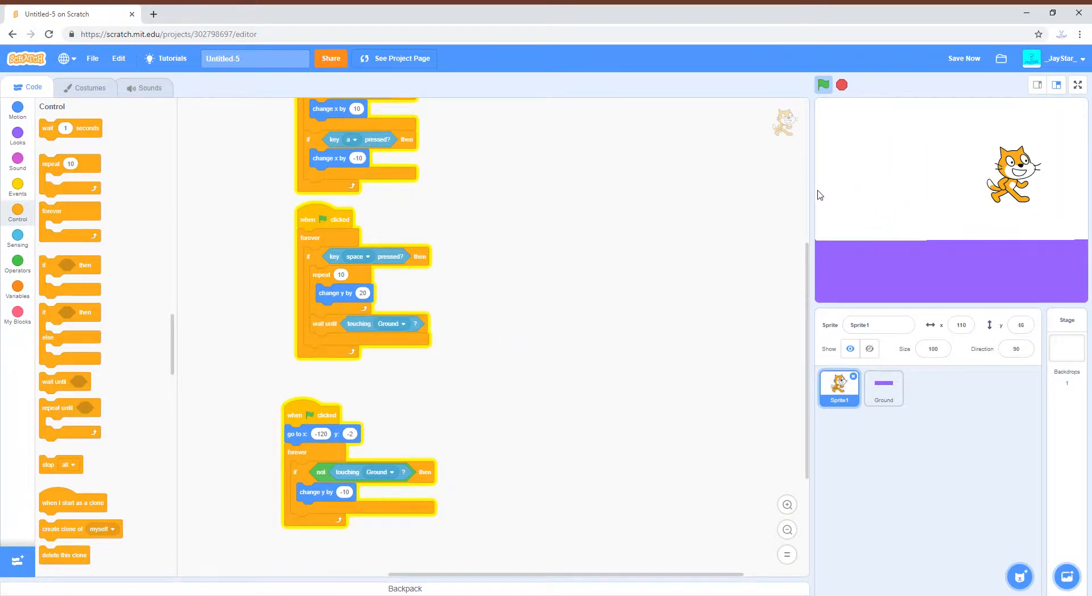
Run the project to test the jump, then save it.
left_click(822, 84)
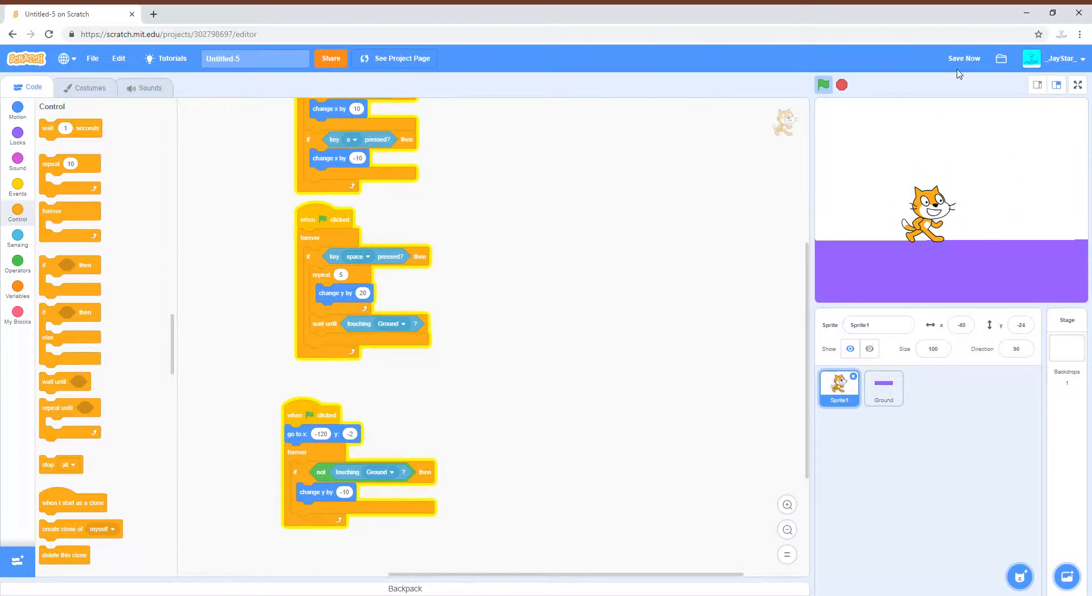
left_click(963, 58)
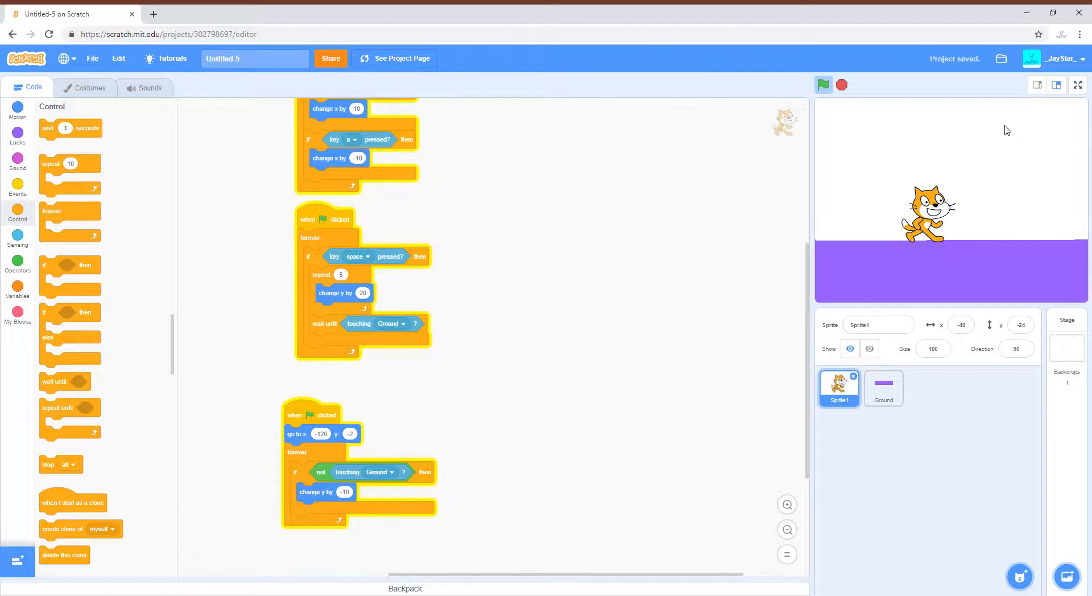
mouse_move(1002, 130)
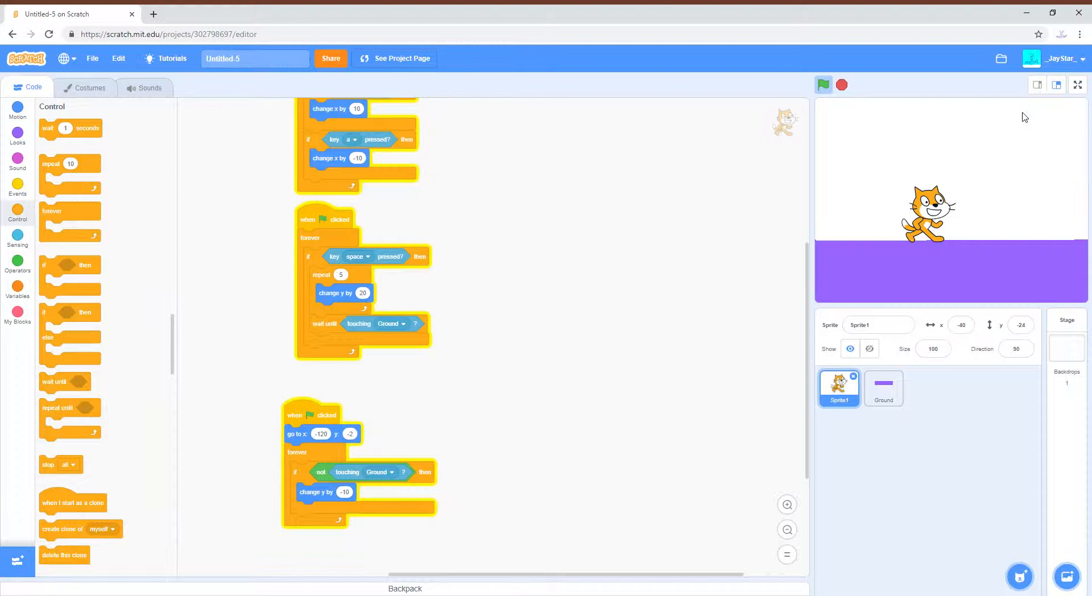
mouse_move(1035, 102)
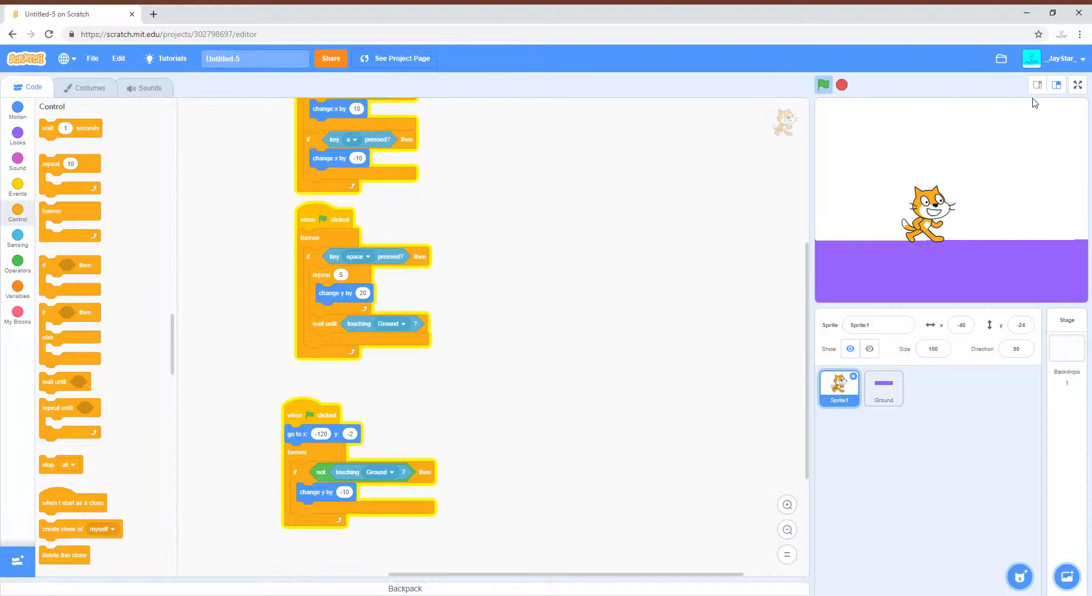